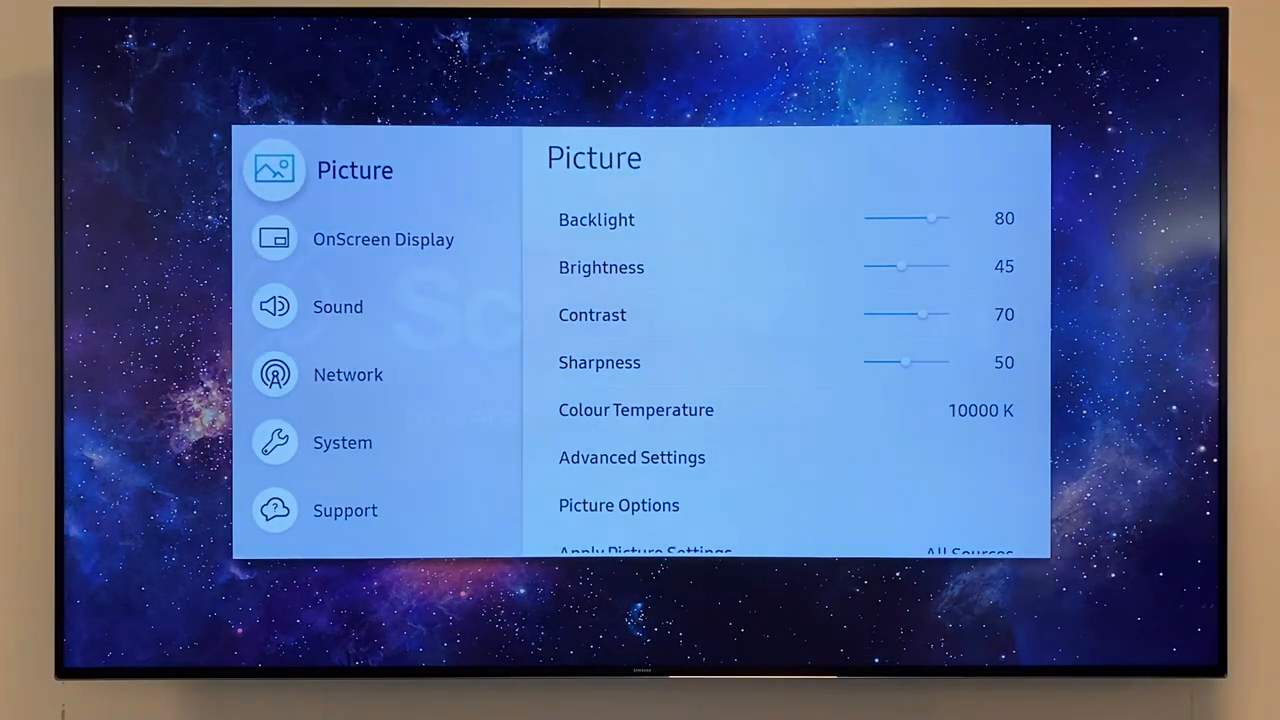
Leave the network settings and show the input source list with MagicInfo S active.
click(348, 374)
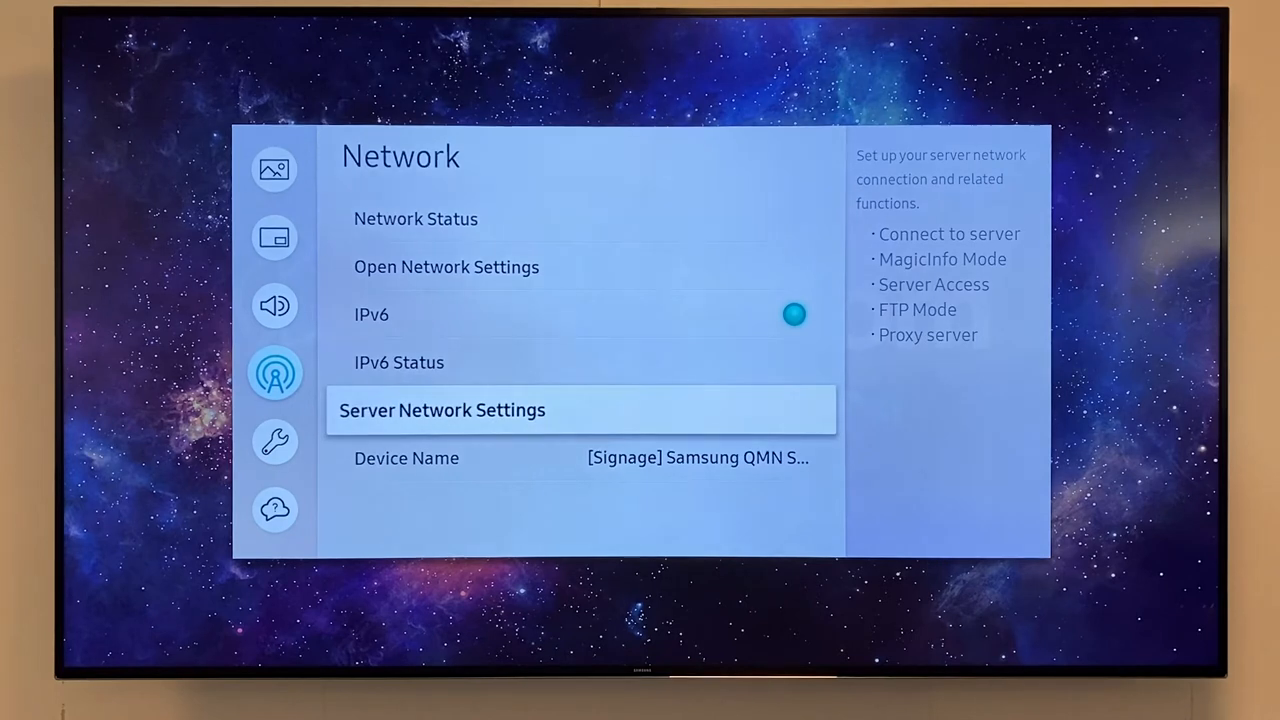
click(440, 410)
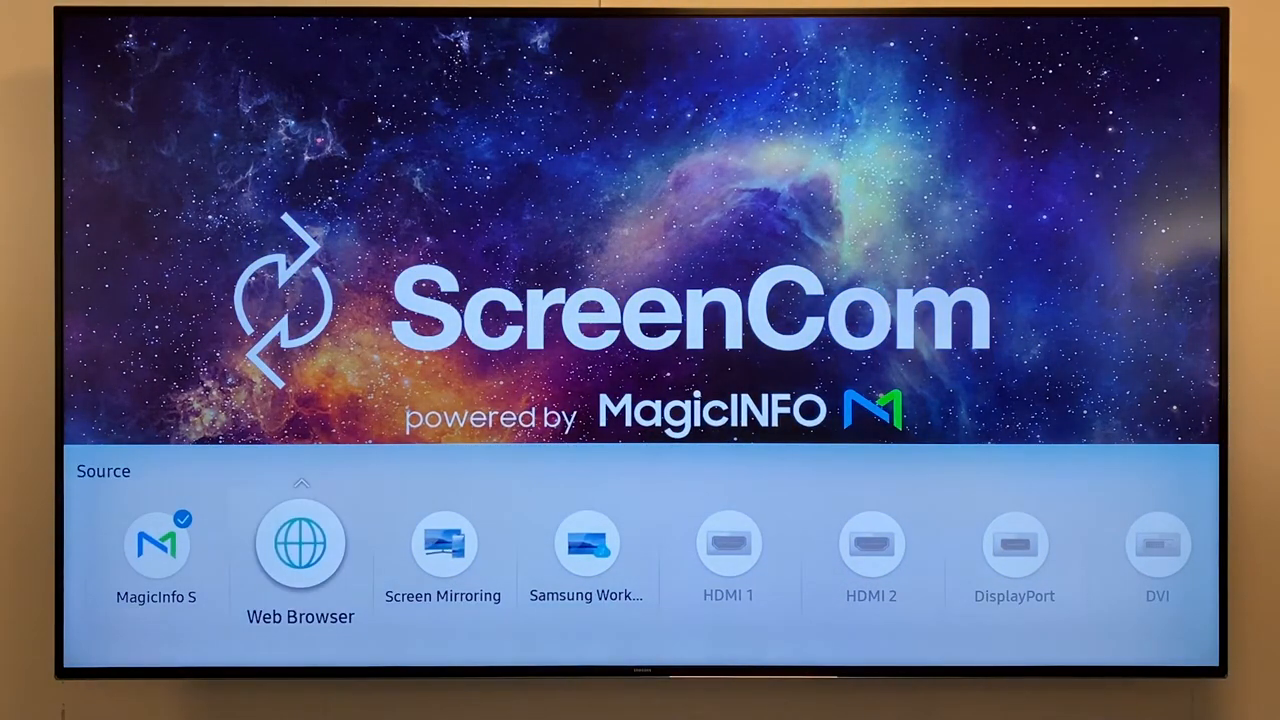
Switch to the Web Browser source and reach Server Network Settings showing MagicInfo Mode Premium.
click(300, 542)
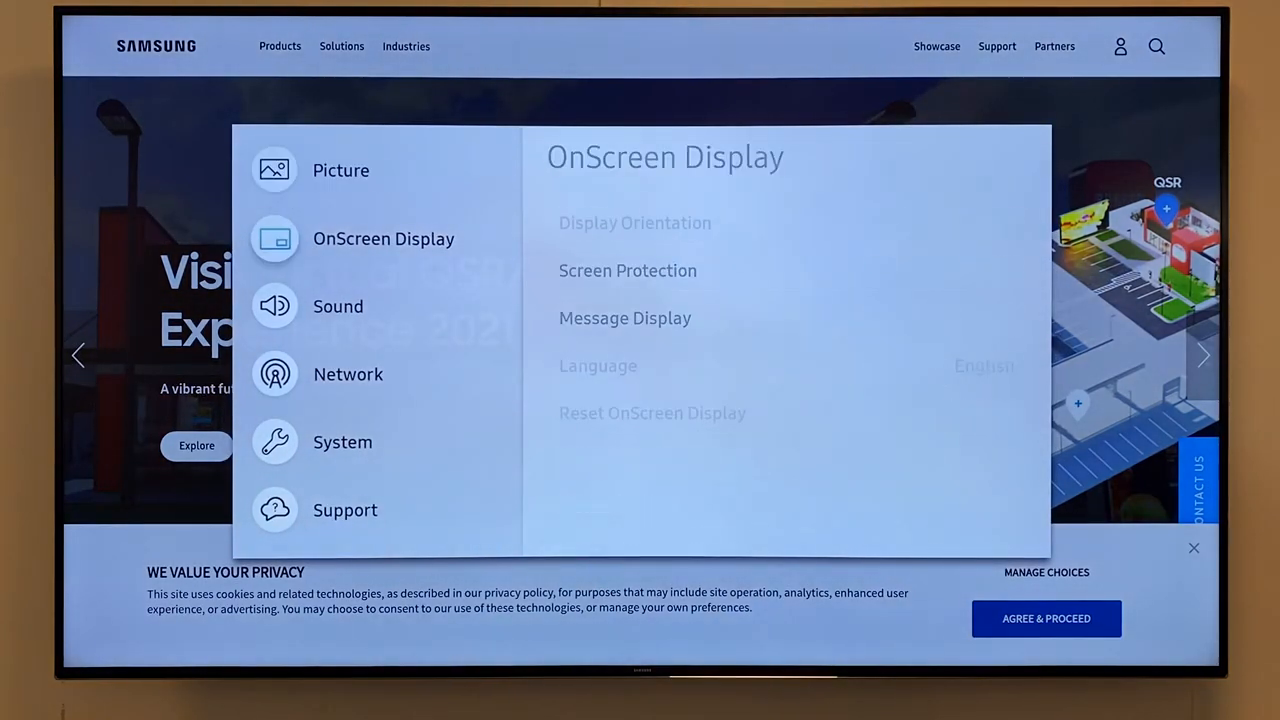
click(348, 374)
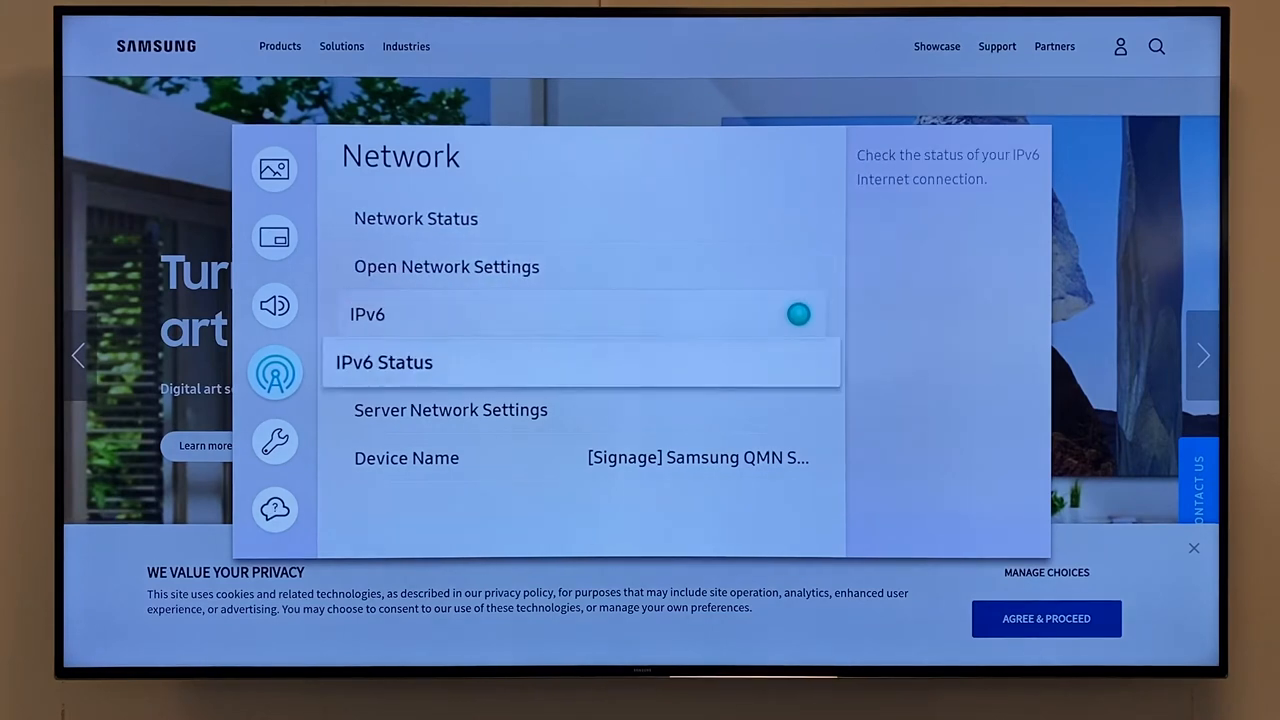
click(450, 410)
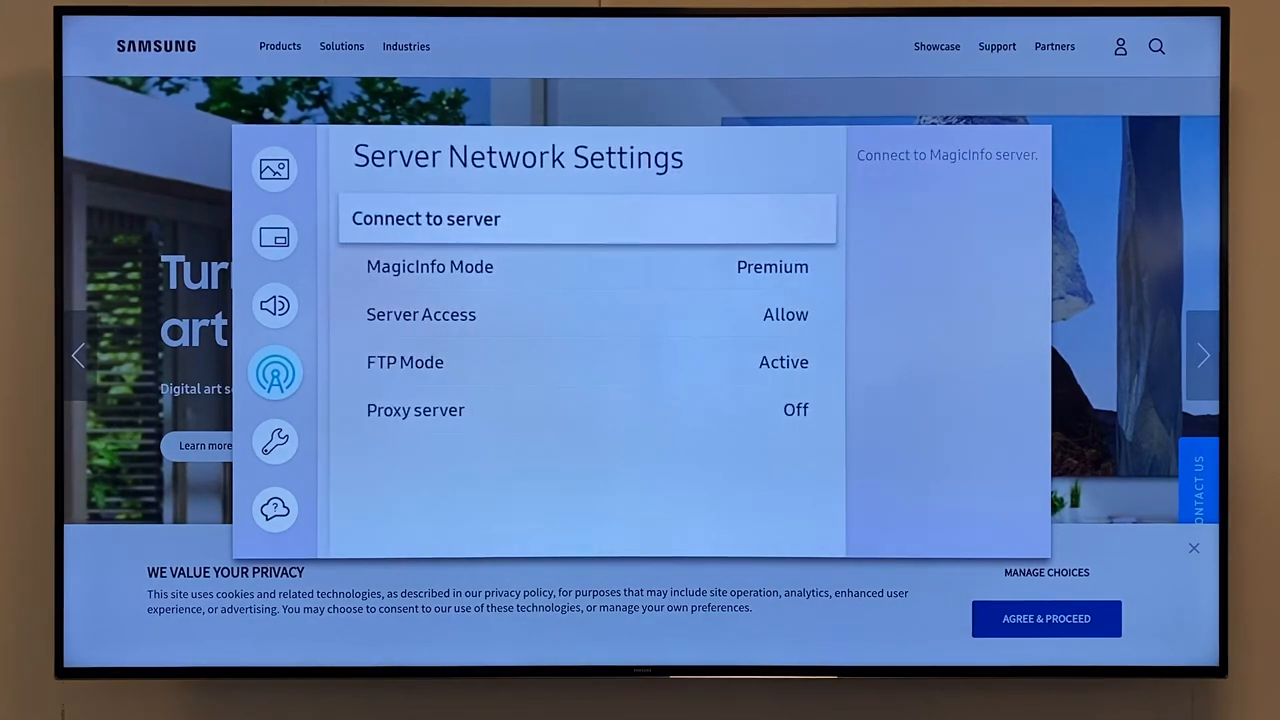
Change MagicInfo Mode from Premium to Lite and accept the reset and restart.
click(428, 266)
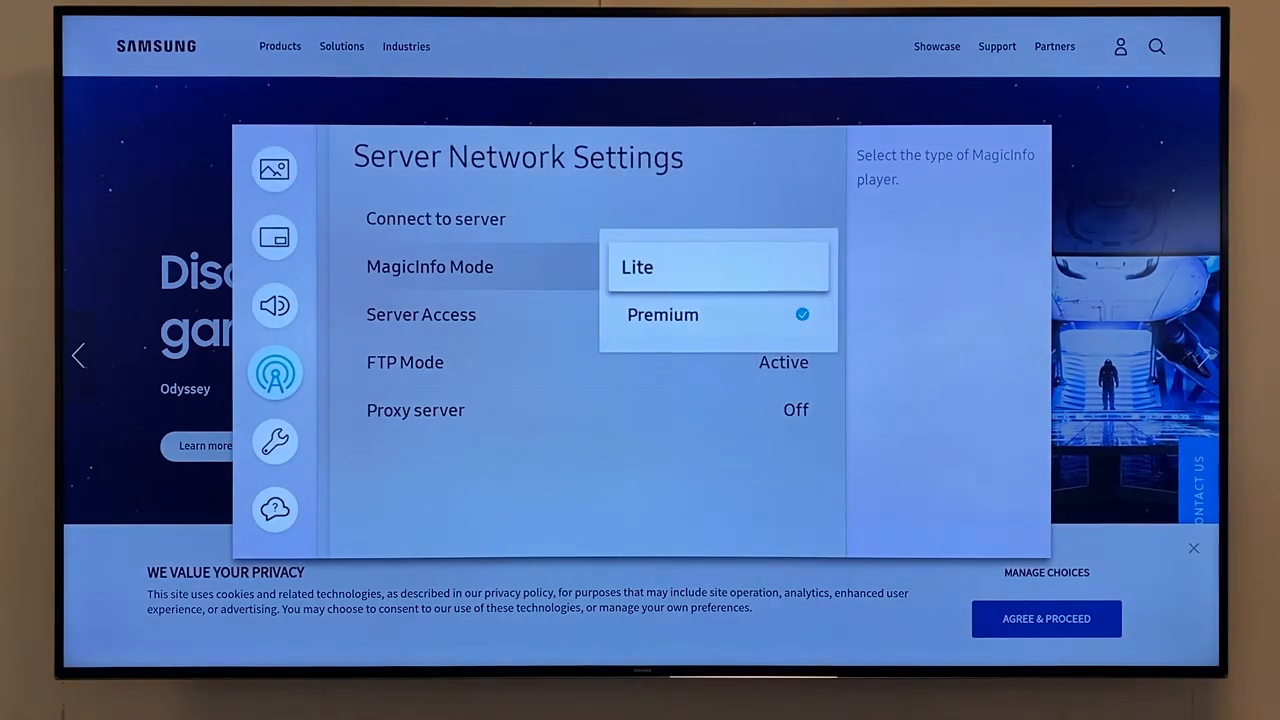
click(636, 266)
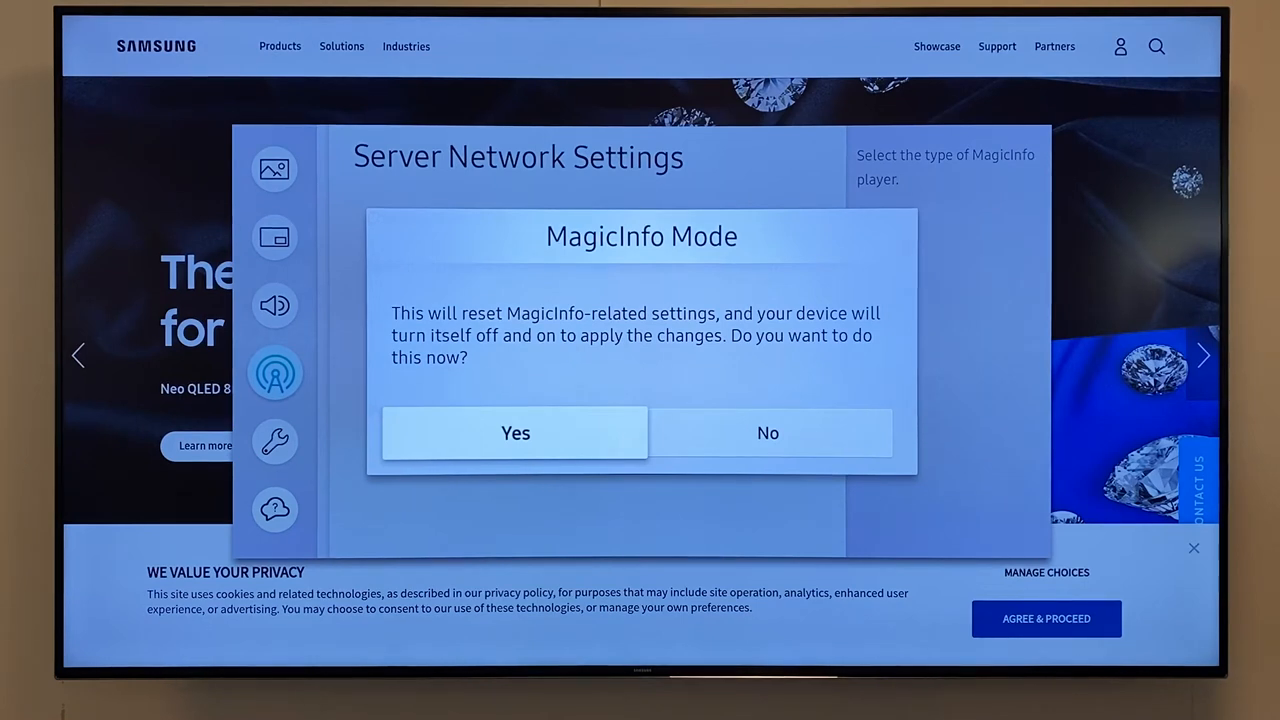
click(516, 432)
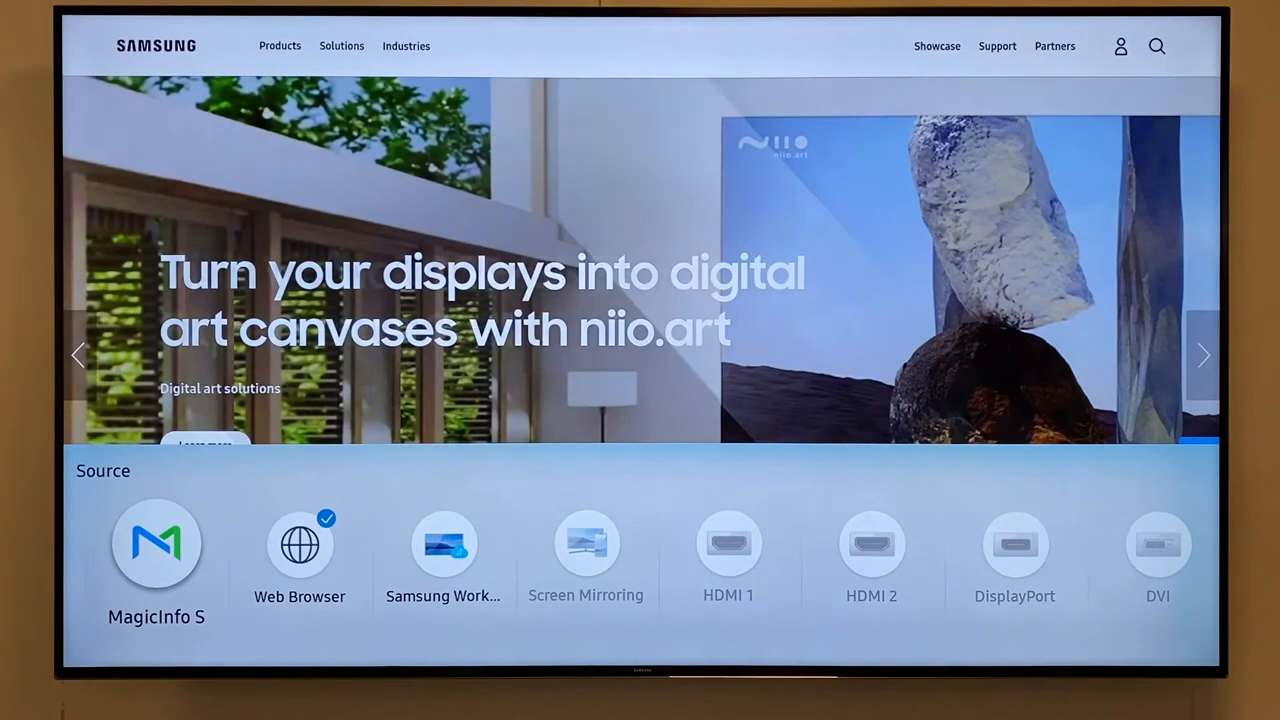
Return to Server Network Settings after restart and confirm MagicInfo Mode reads Lite.
click(156, 544)
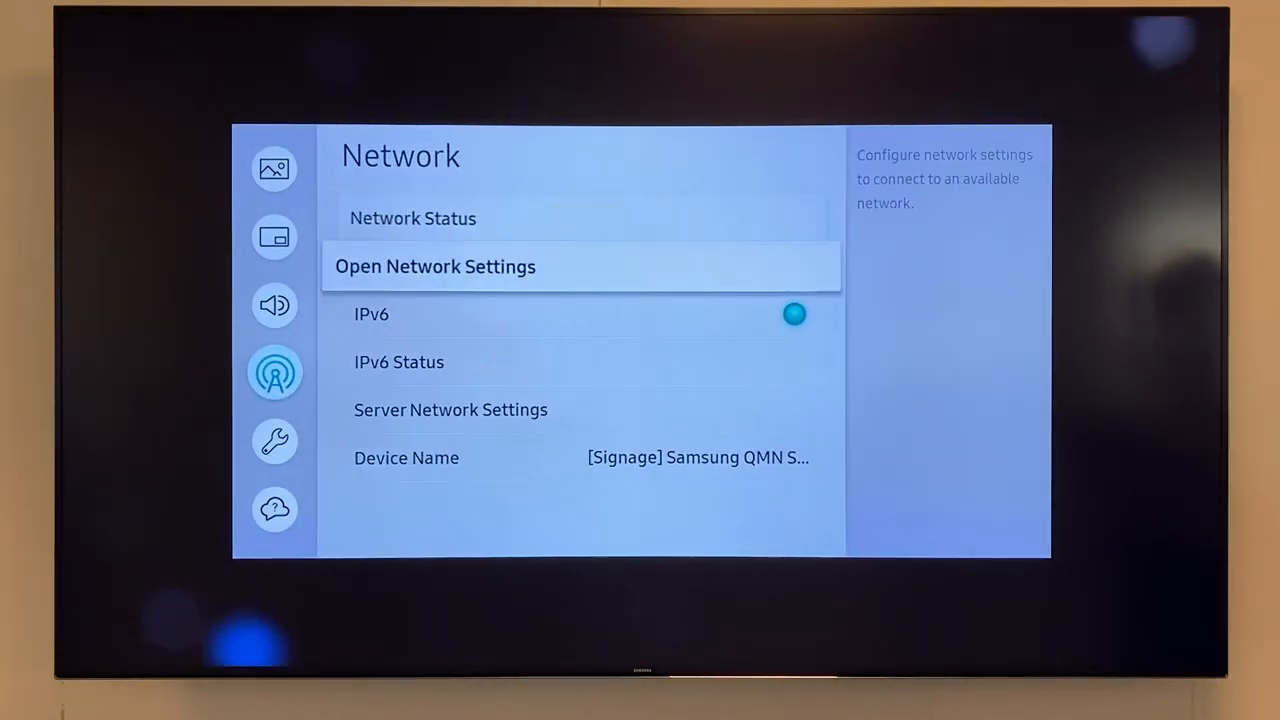
click(450, 410)
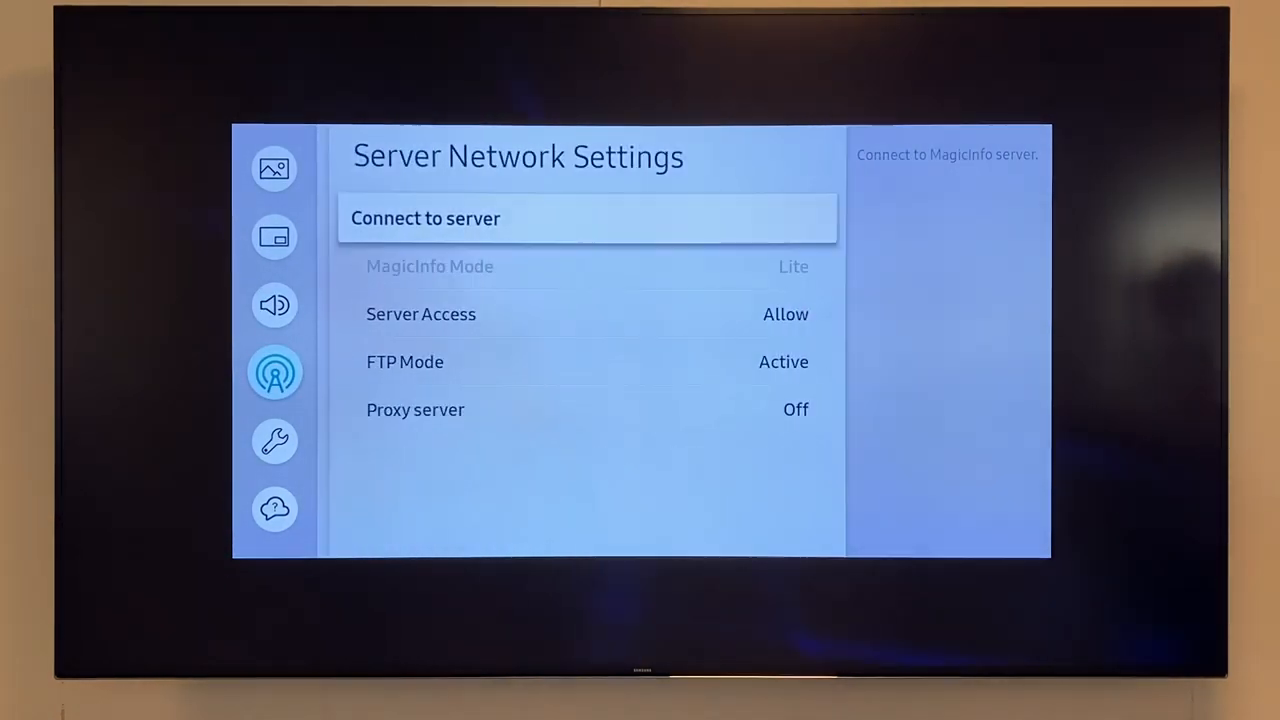
key(Down)
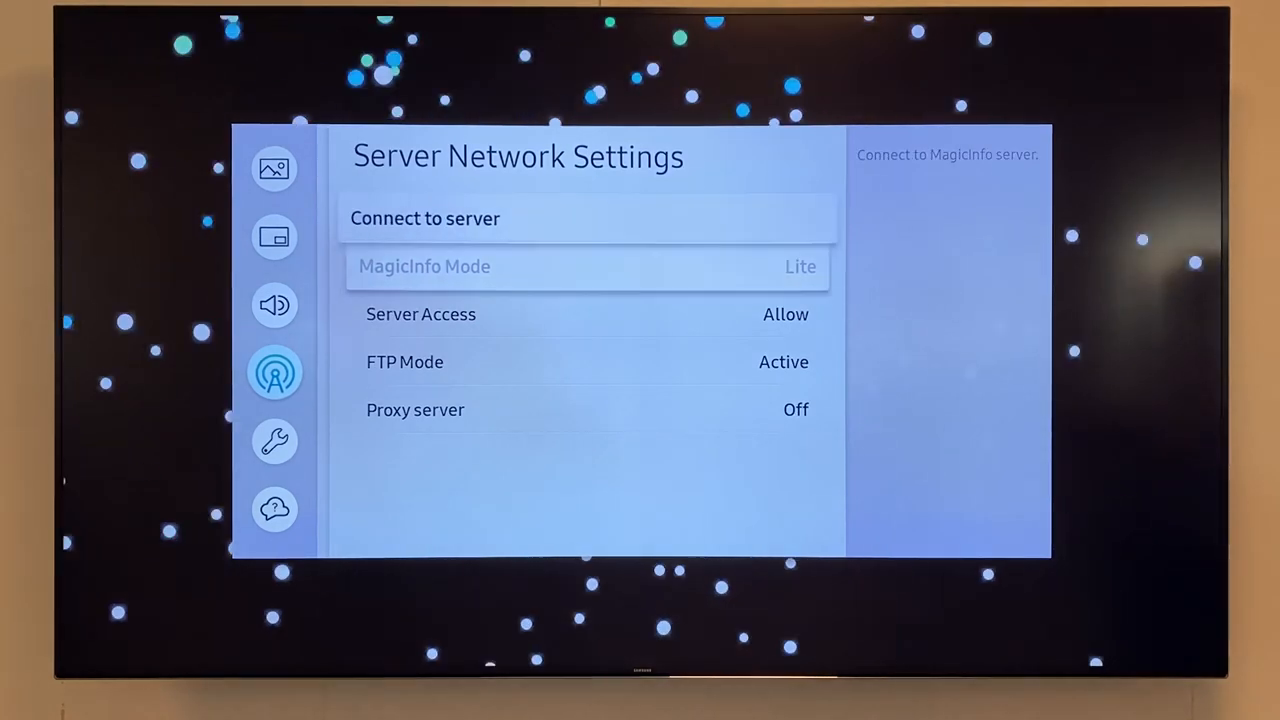
click(424, 218)
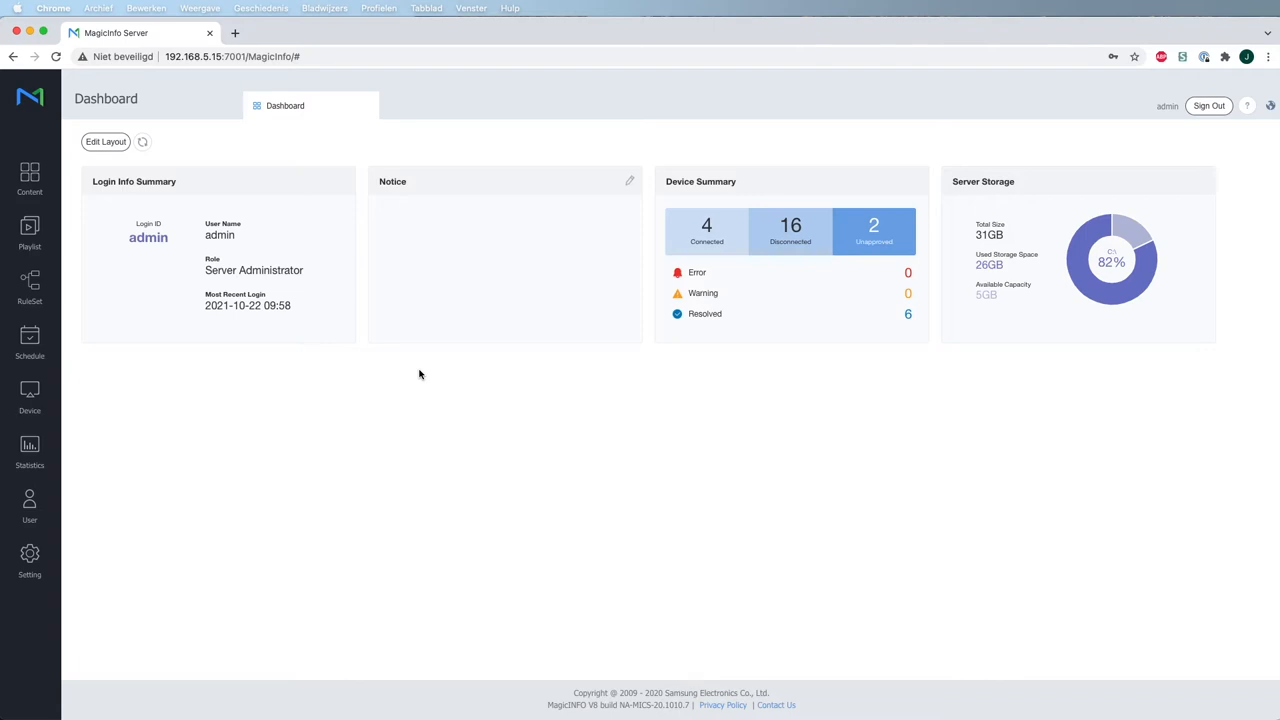
Show the Device page as a detailed list with Setup details and locate Test-SC.
click(30, 384)
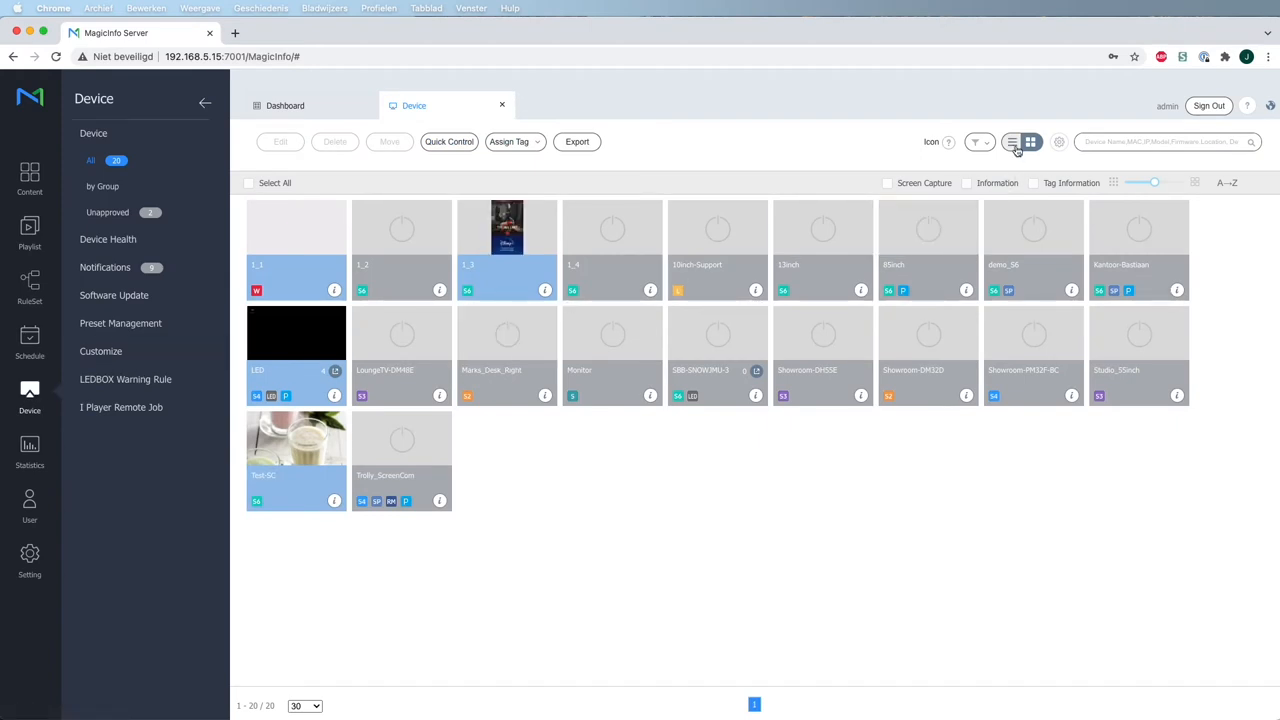
click(1012, 140)
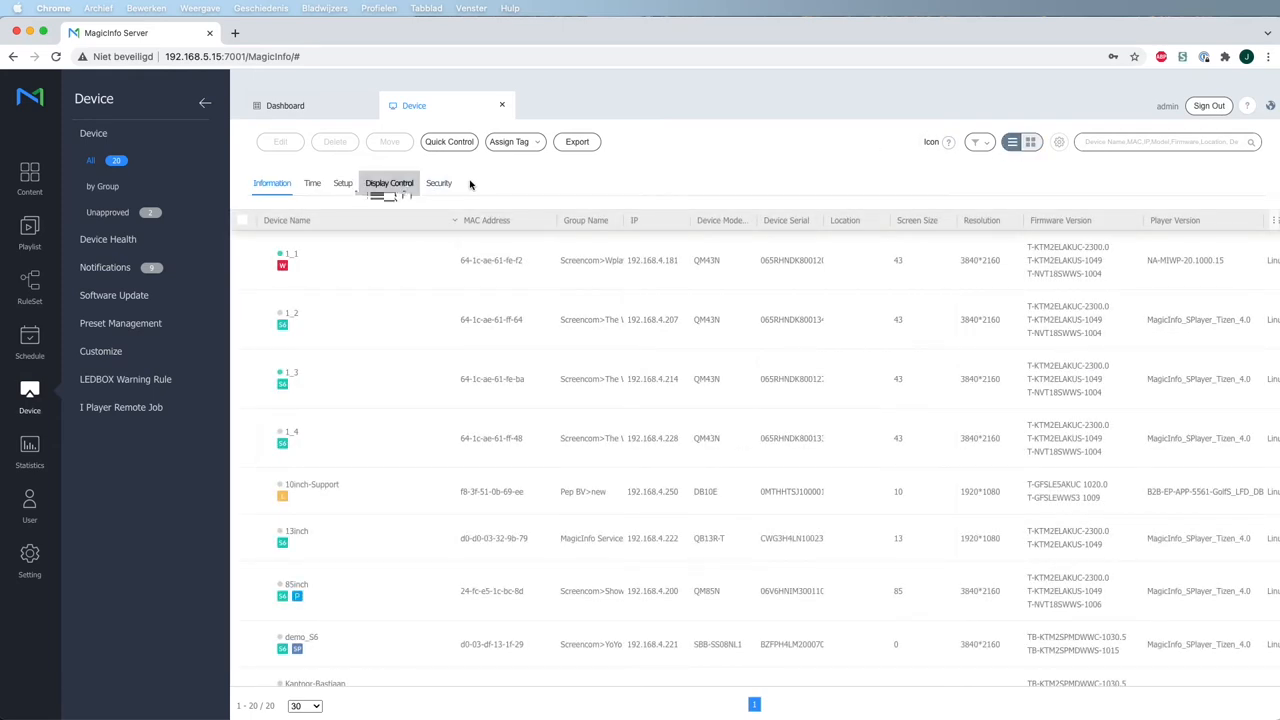
click(342, 184)
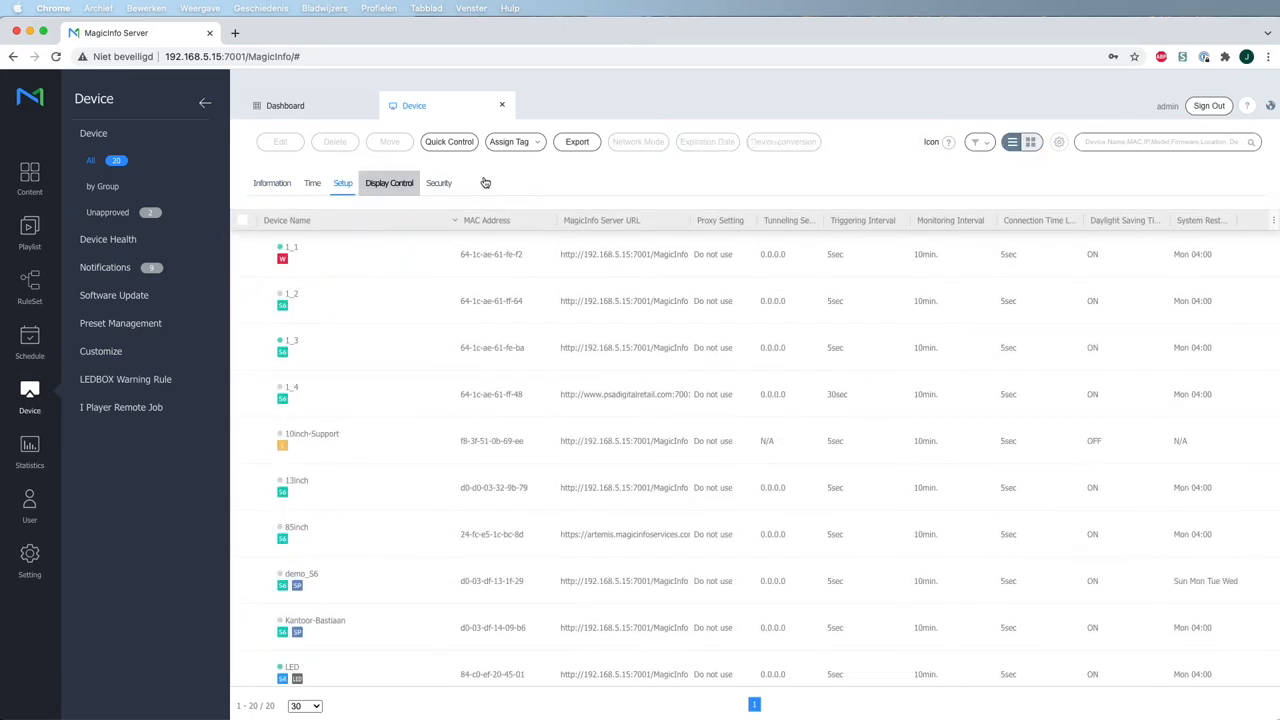
click(344, 184)
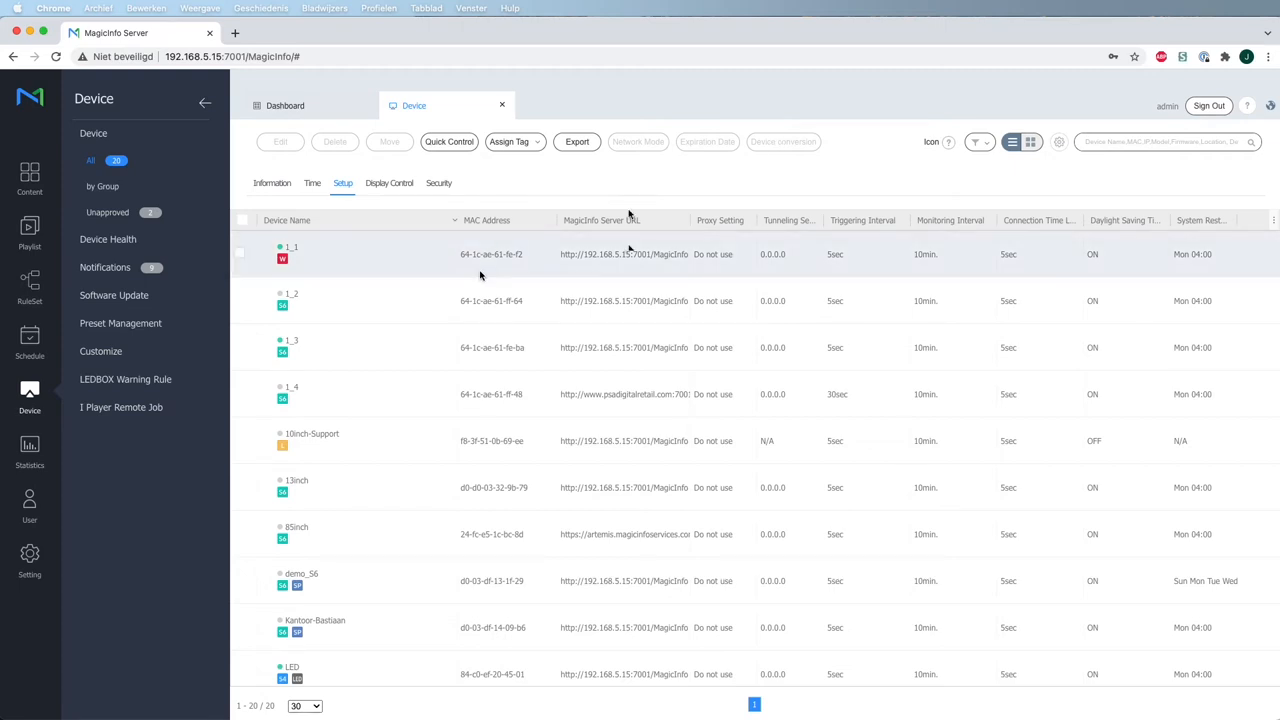
scroll(down, 3)
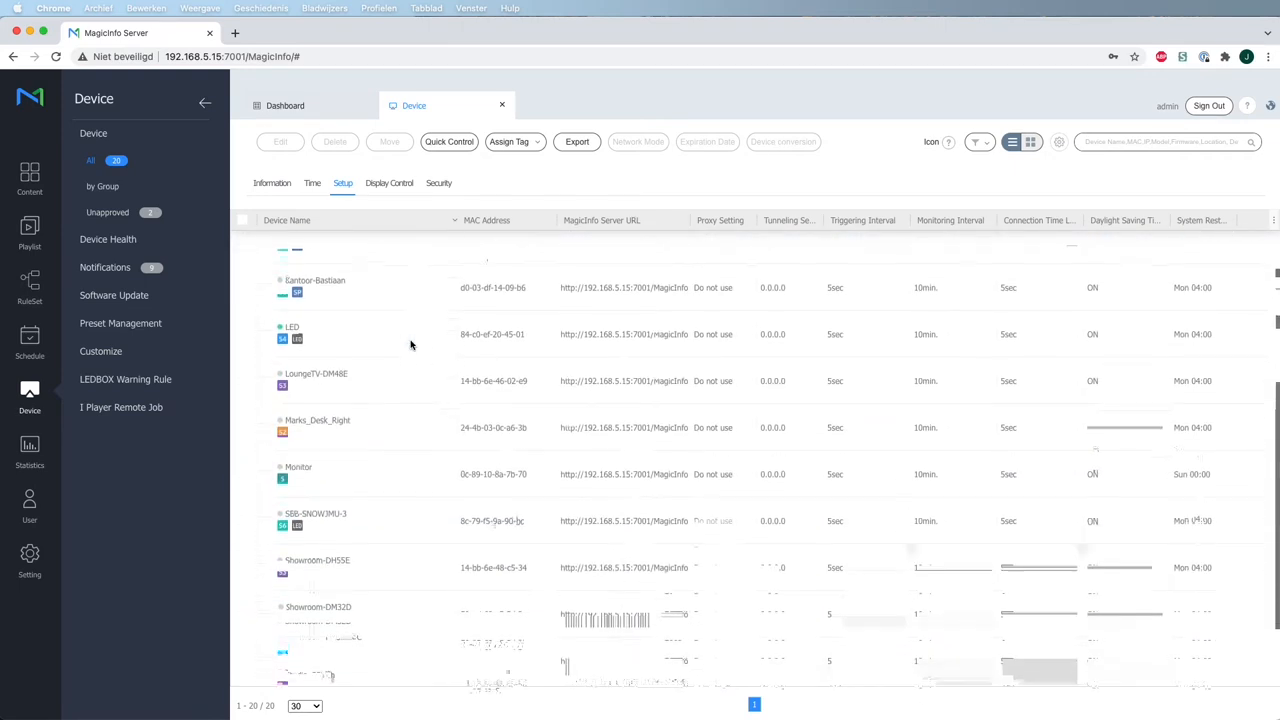
scroll(down, 3)
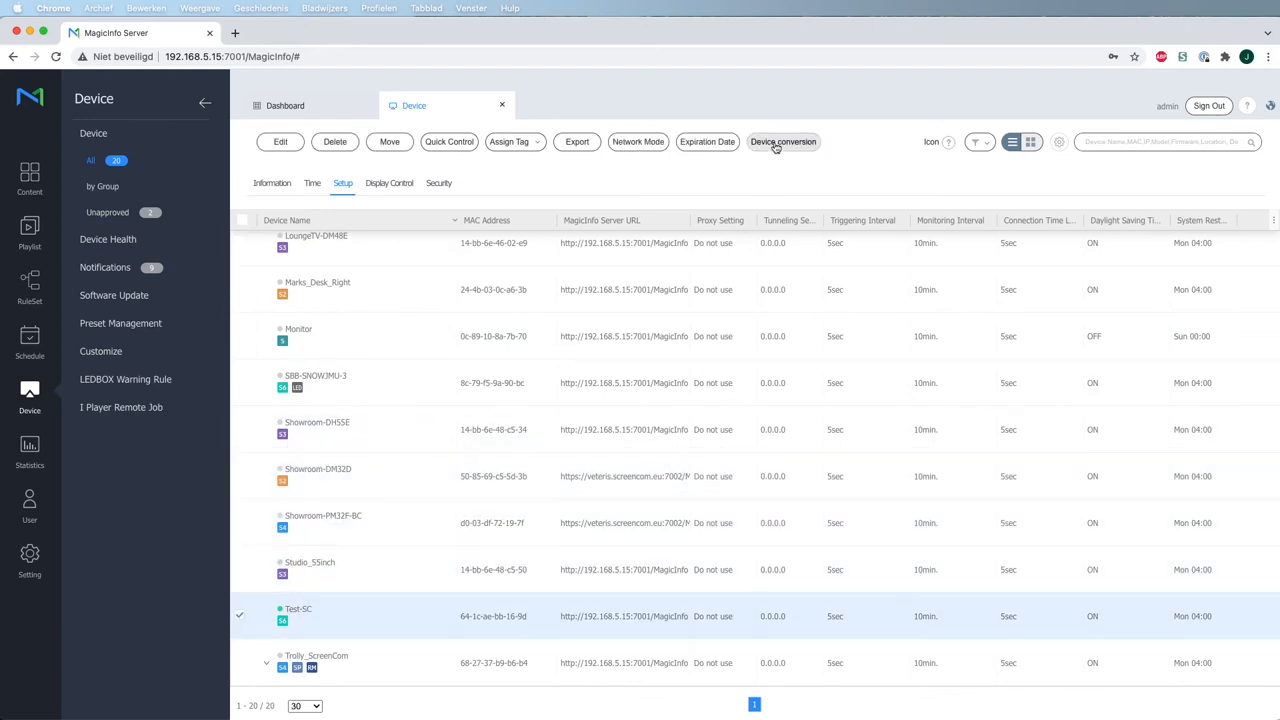
Convert the Test-SC display to the Lite device type and acknowledge the success message.
click(784, 140)
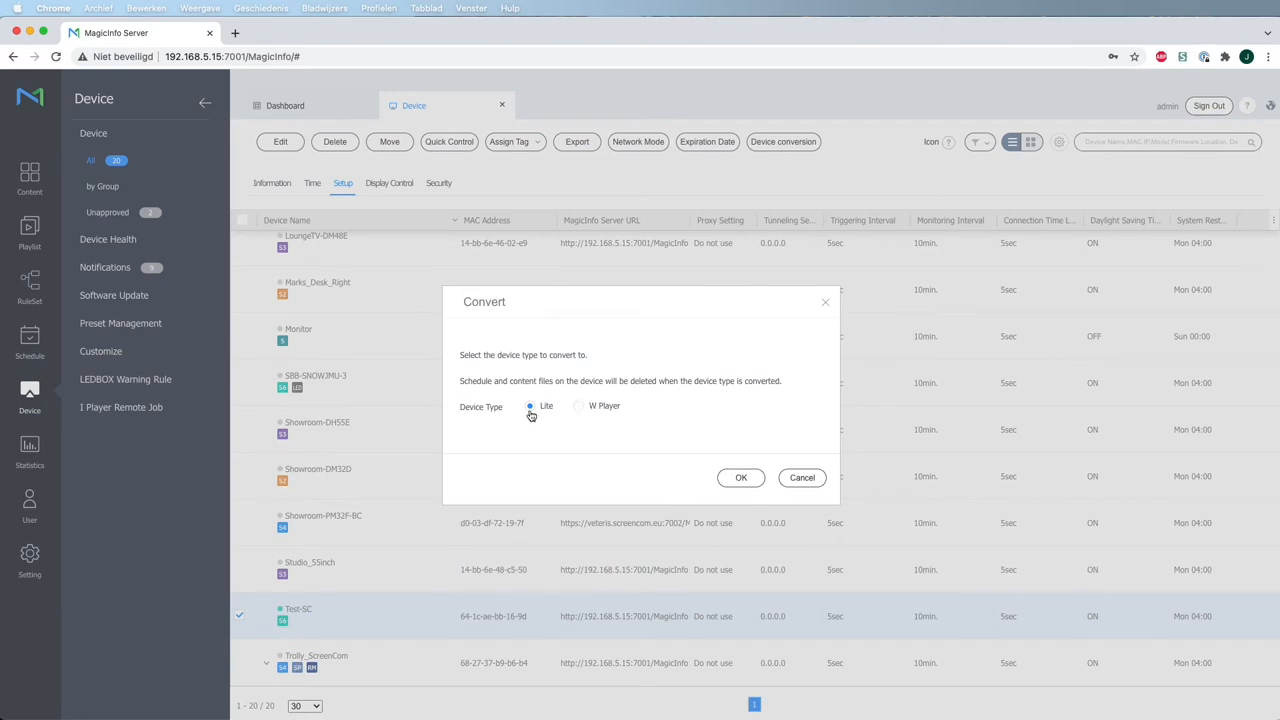
click(740, 476)
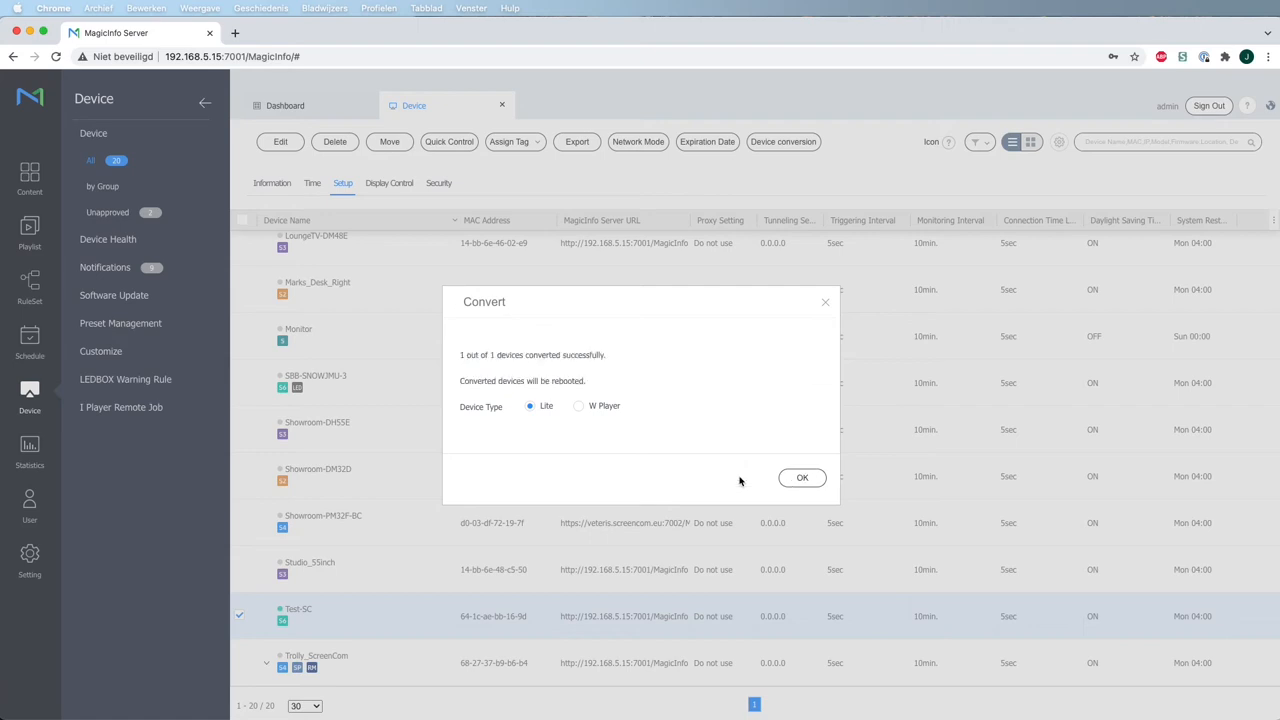
click(802, 478)
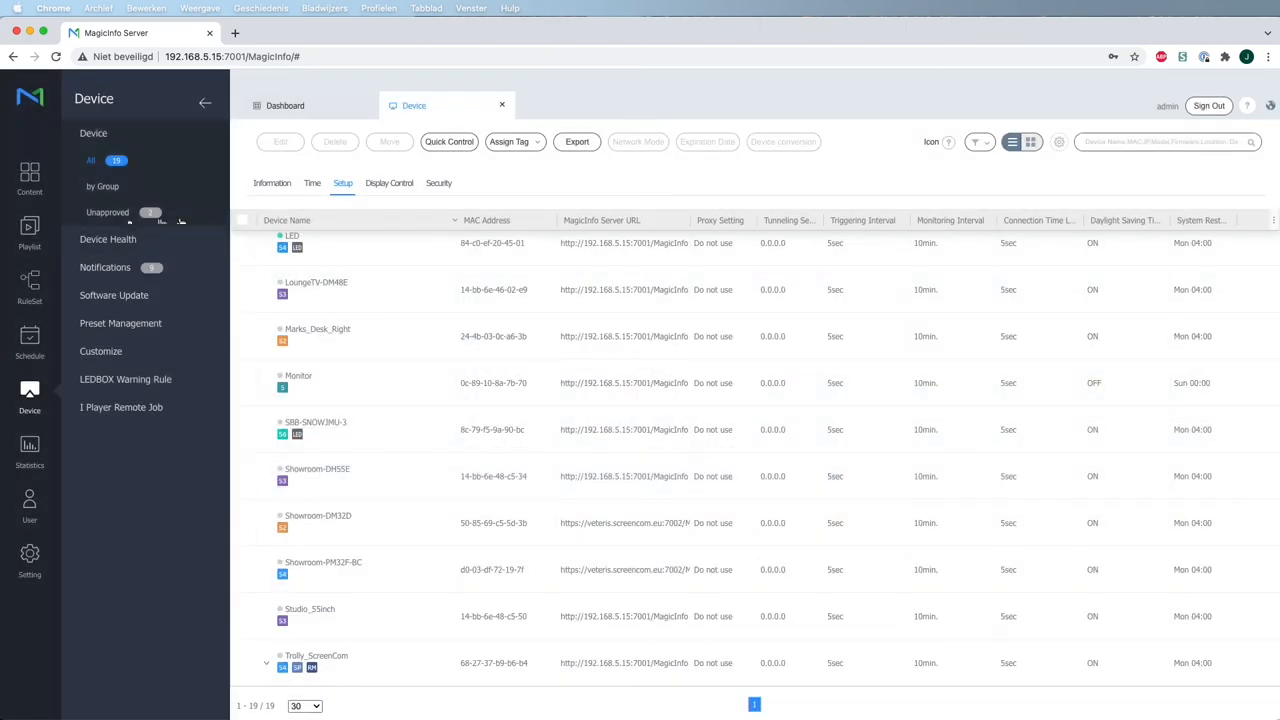
Select Test-SC in Unapproved devices and start approving it with the group chooser.
click(108, 212)
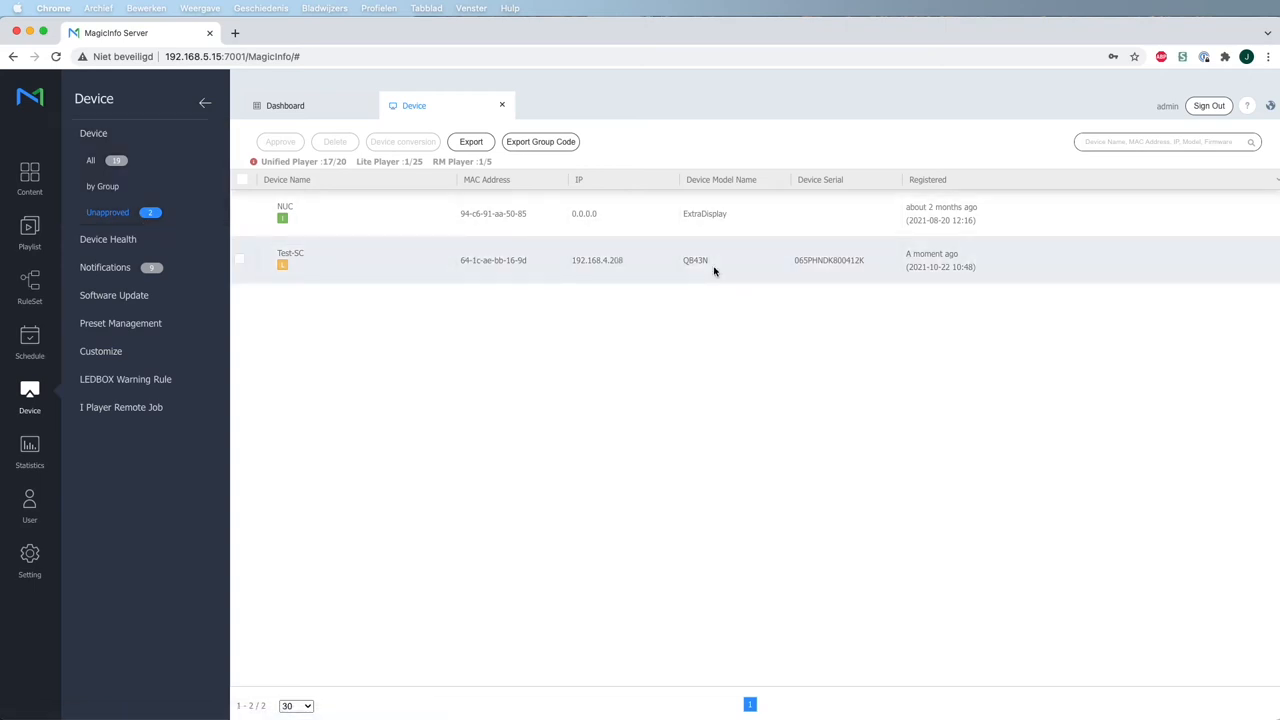
click(240, 260)
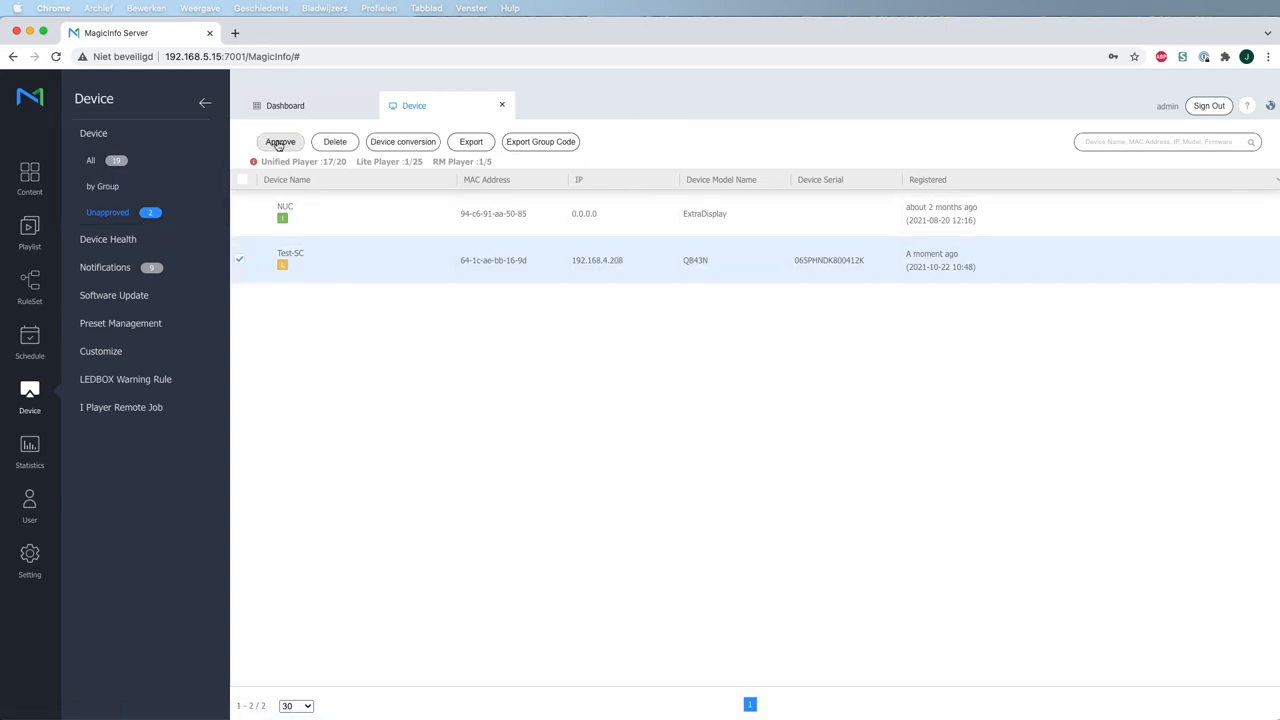
click(280, 140)
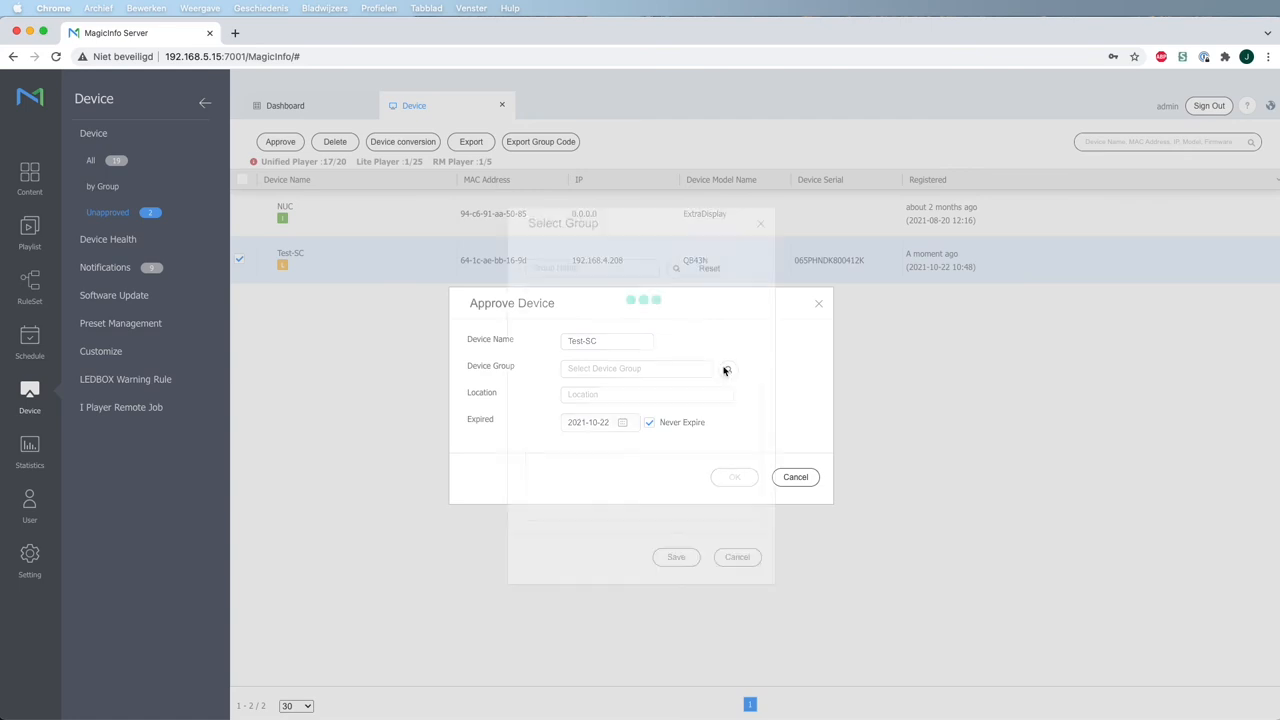
click(726, 368)
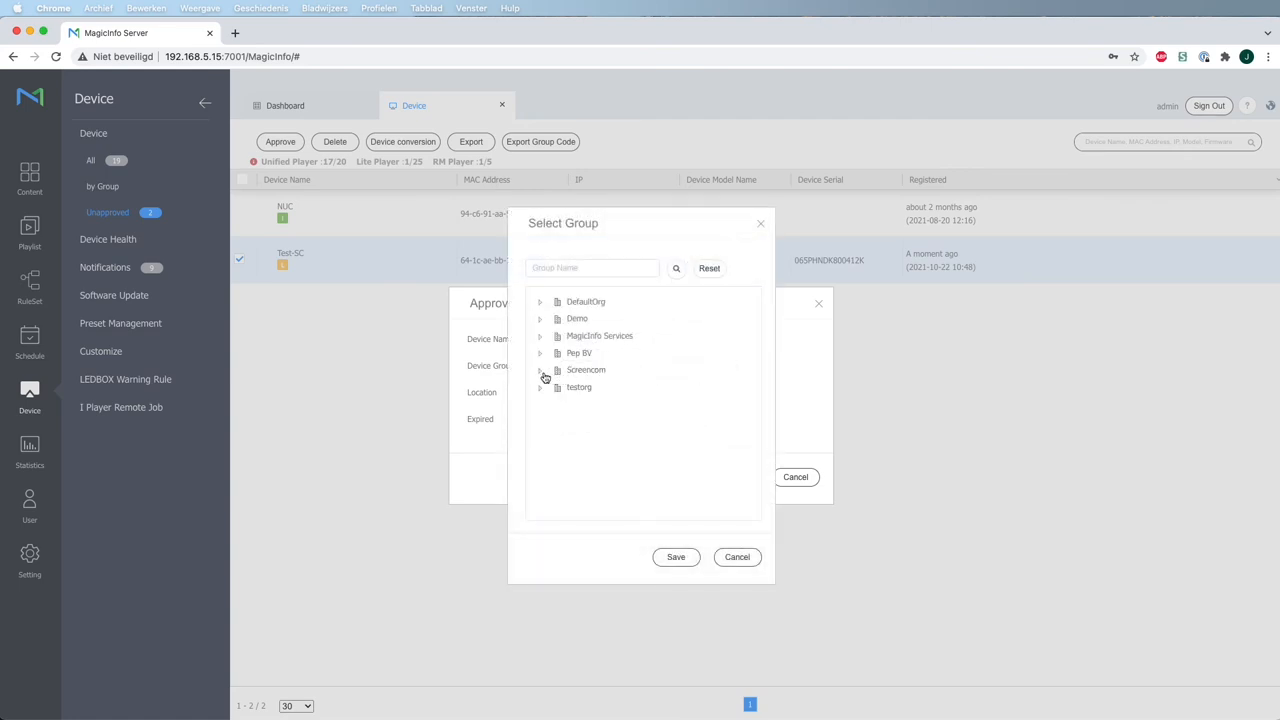
Assign Test-SC to St Sales under Screencom, accepting schedule deletion, and confirm approval.
click(540, 370)
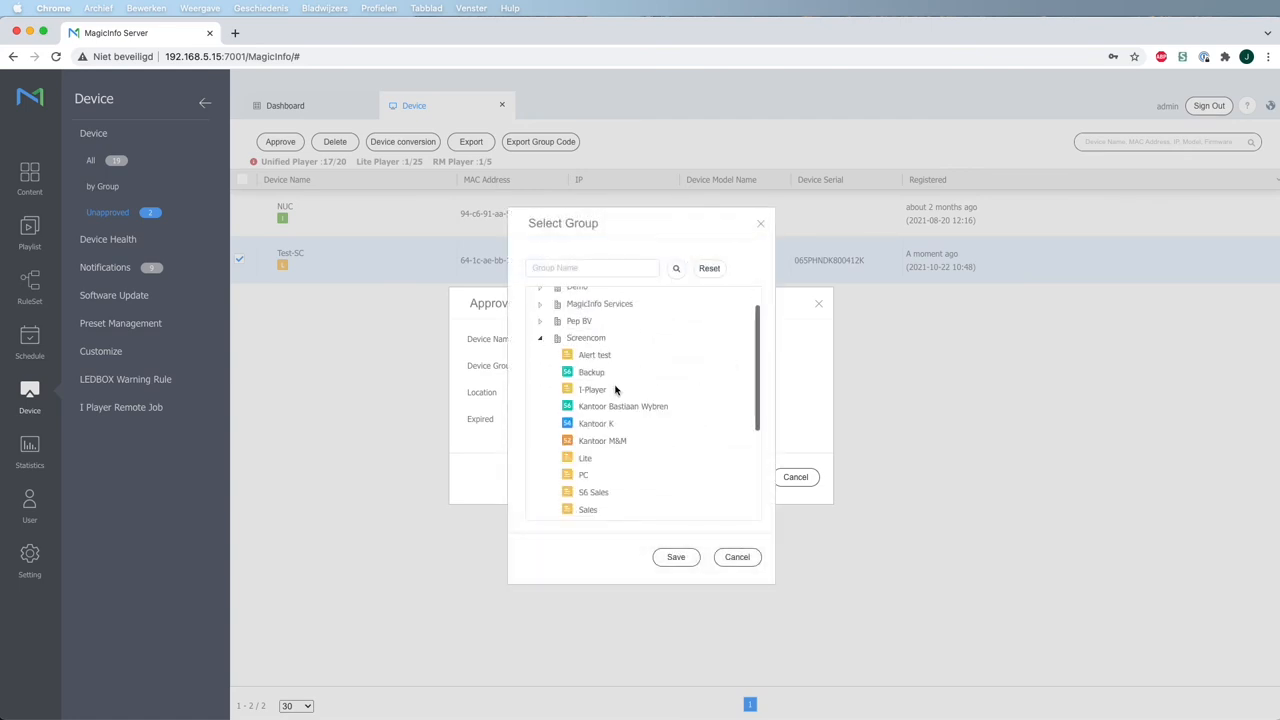
scroll(down, 3)
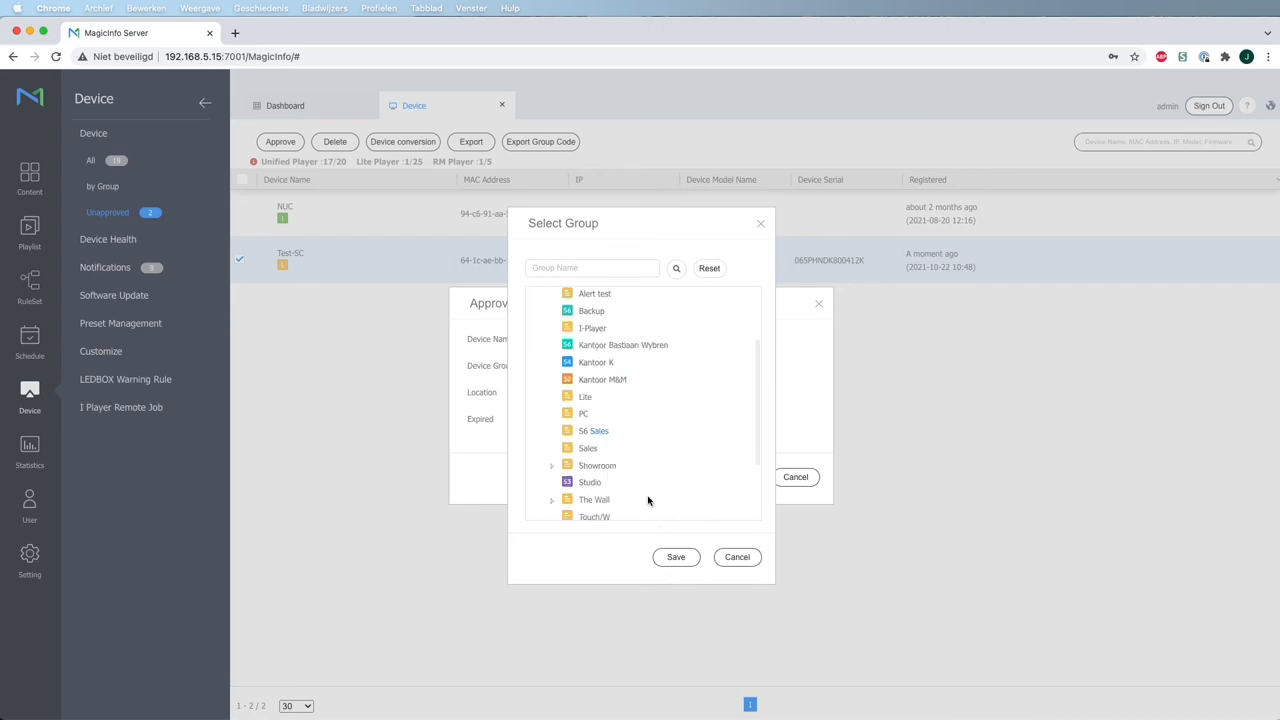
click(676, 556)
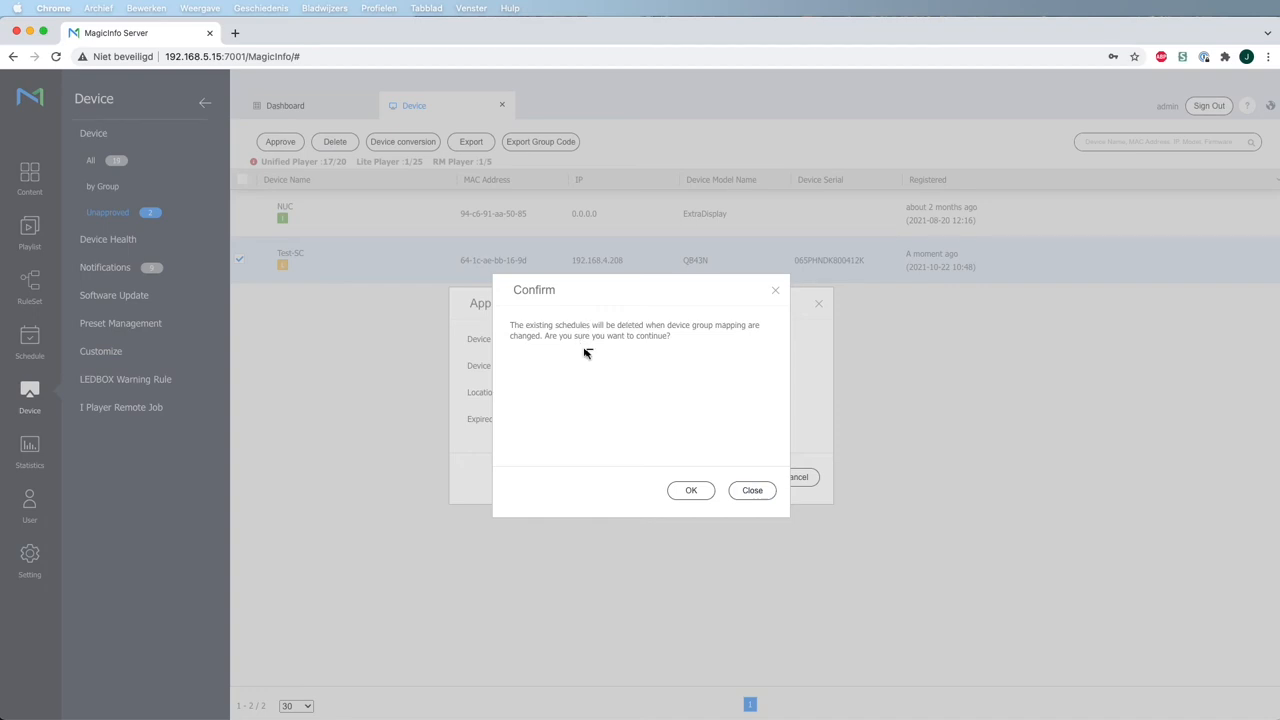
click(692, 490)
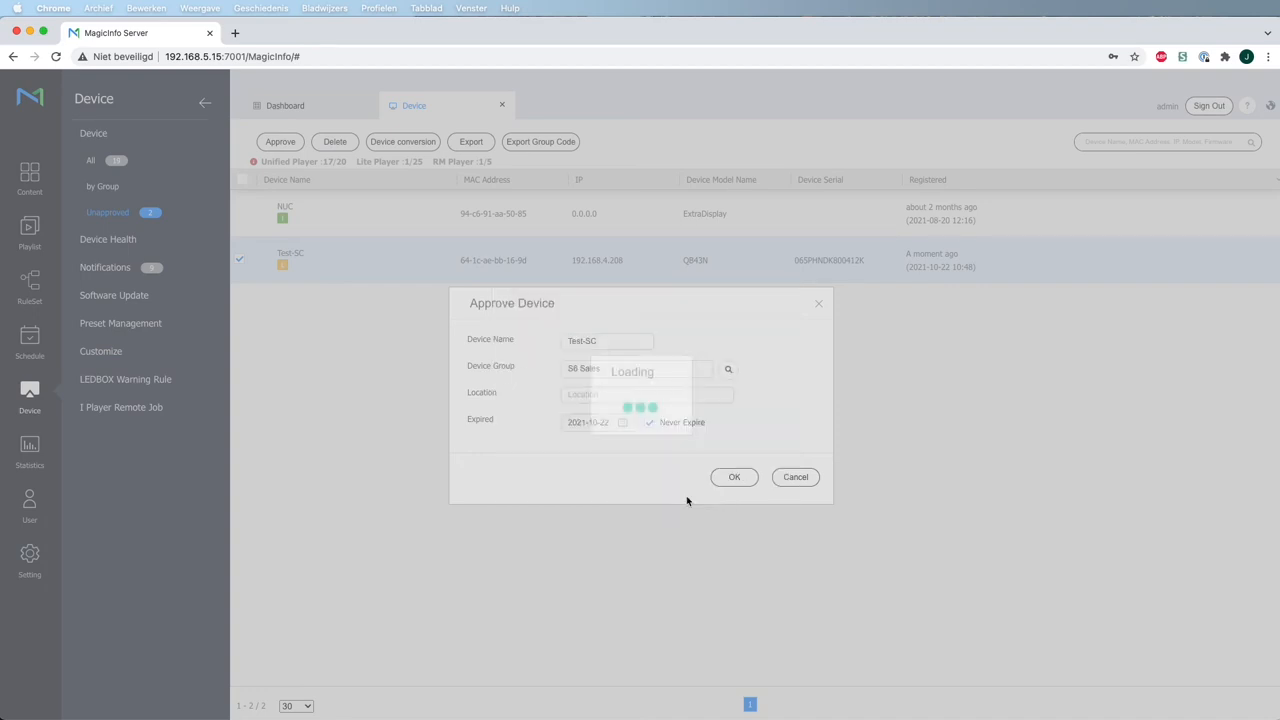
click(734, 476)
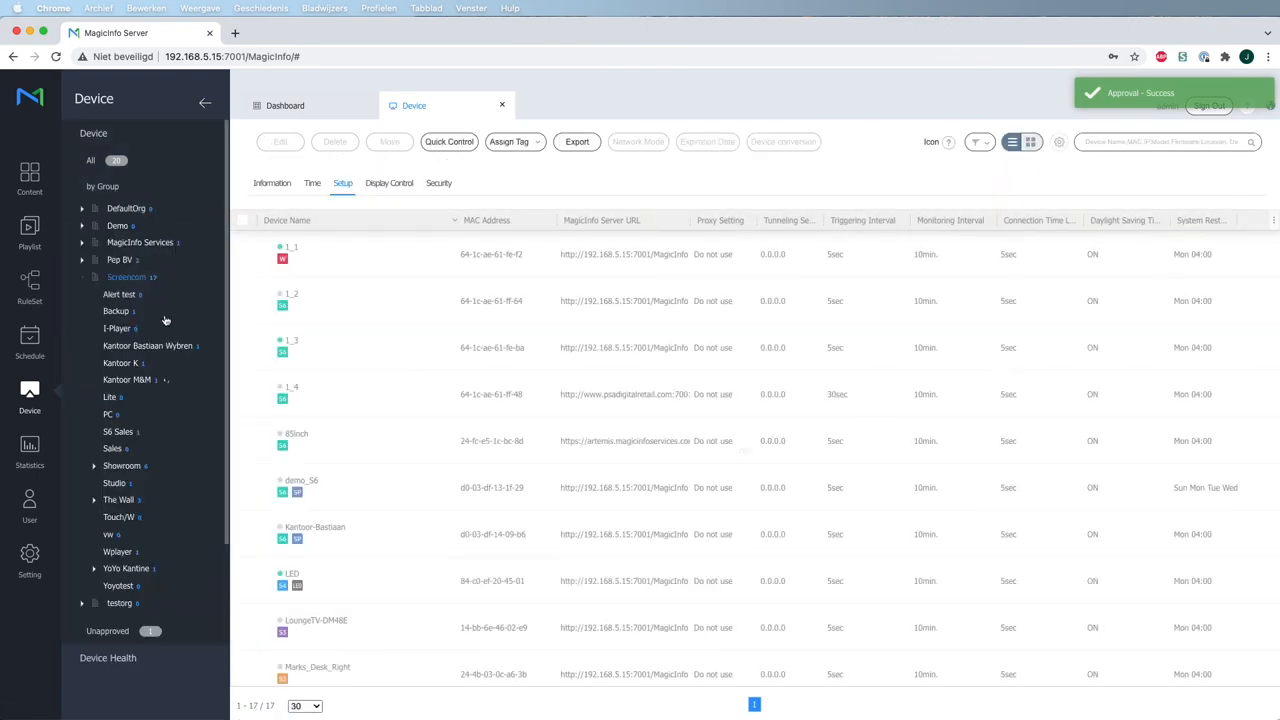
Show the St Sales group's devices as a detailed list with Setup details and select Test-SC.
click(116, 432)
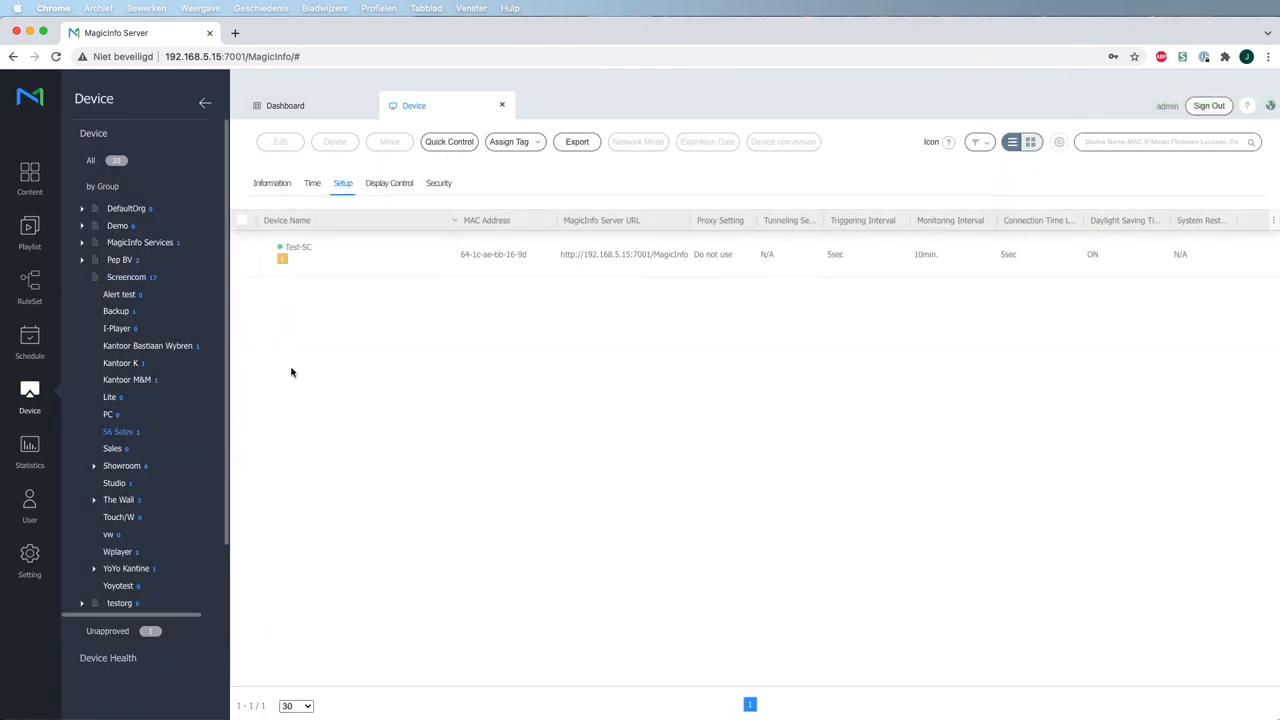
click(1030, 140)
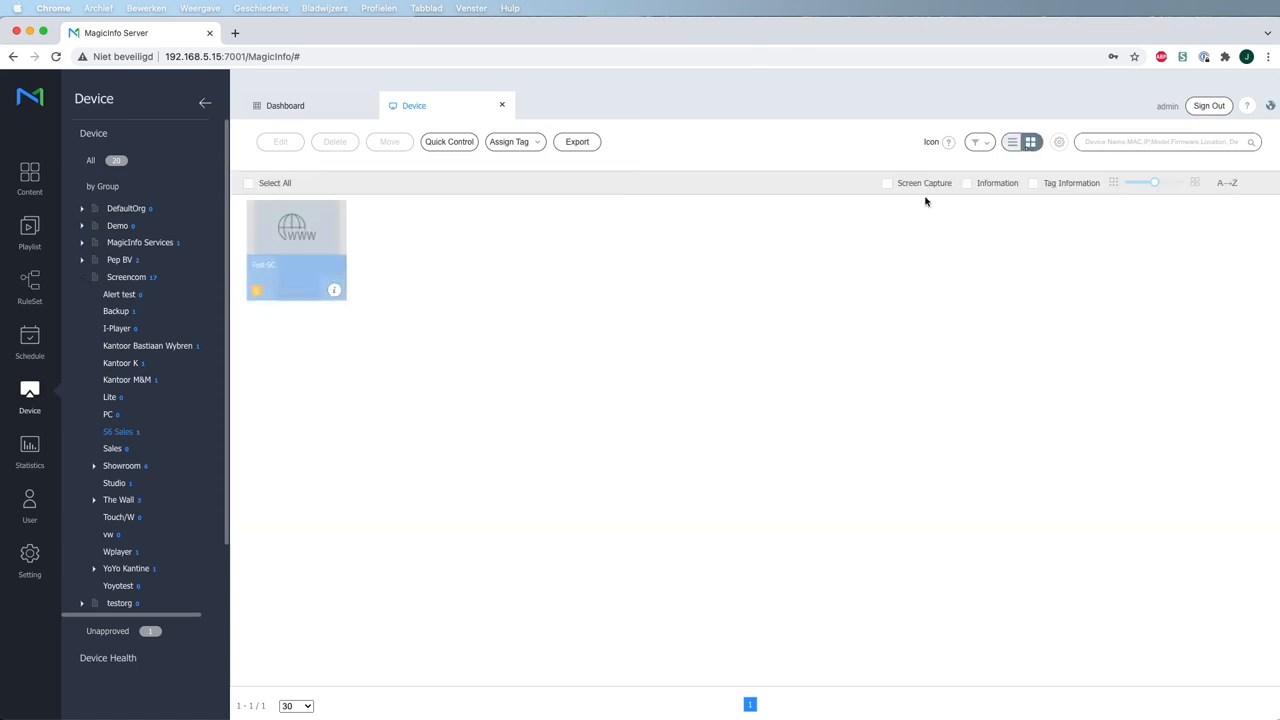
mouse_move(664, 326)
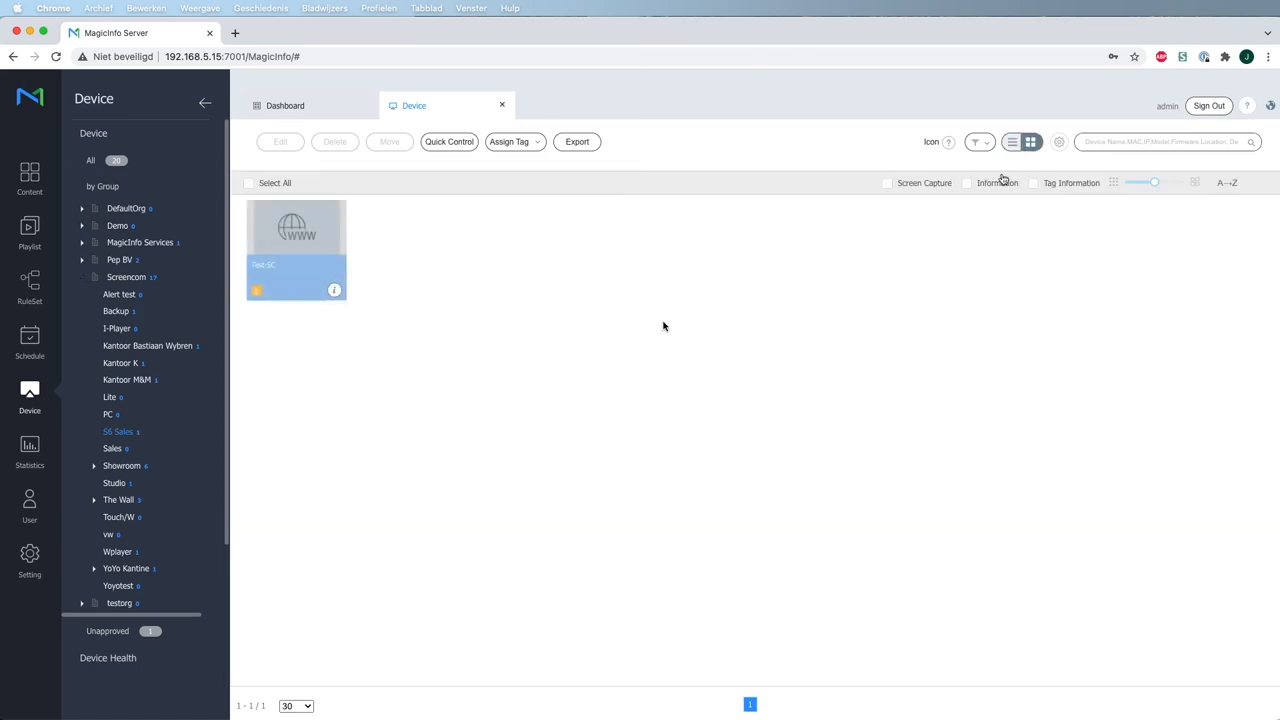
click(1008, 140)
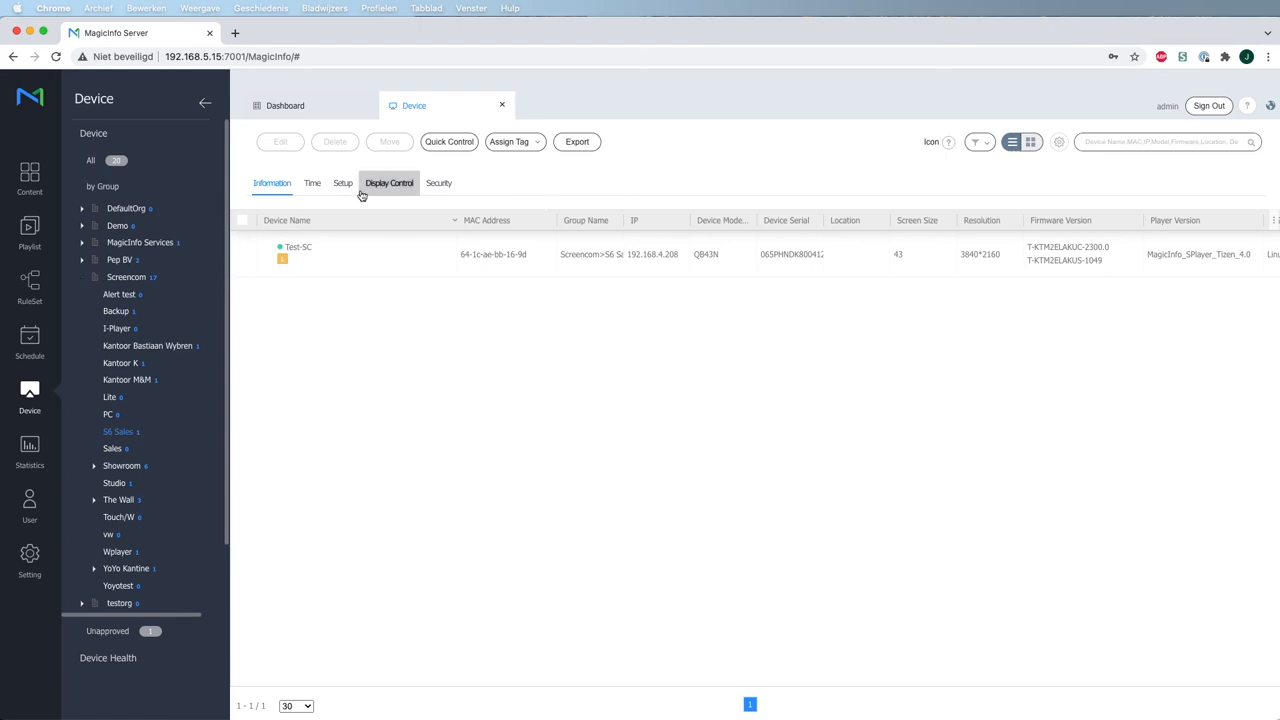
click(342, 184)
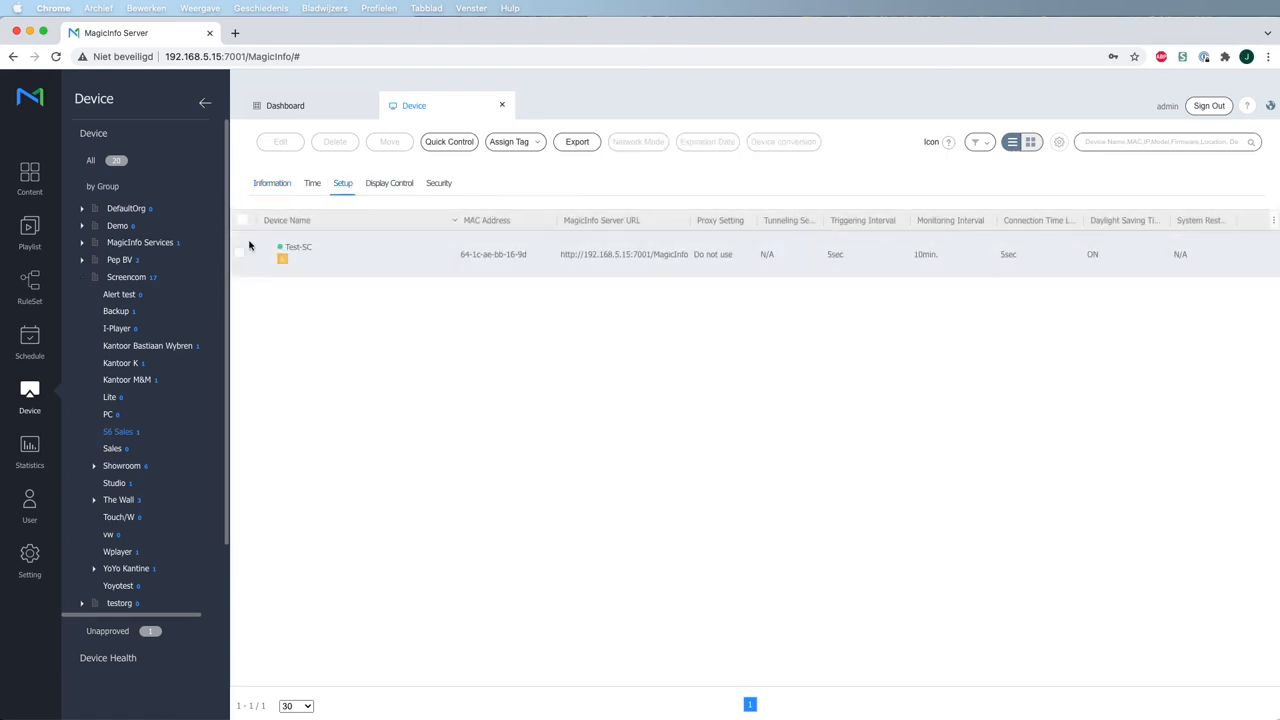
click(240, 252)
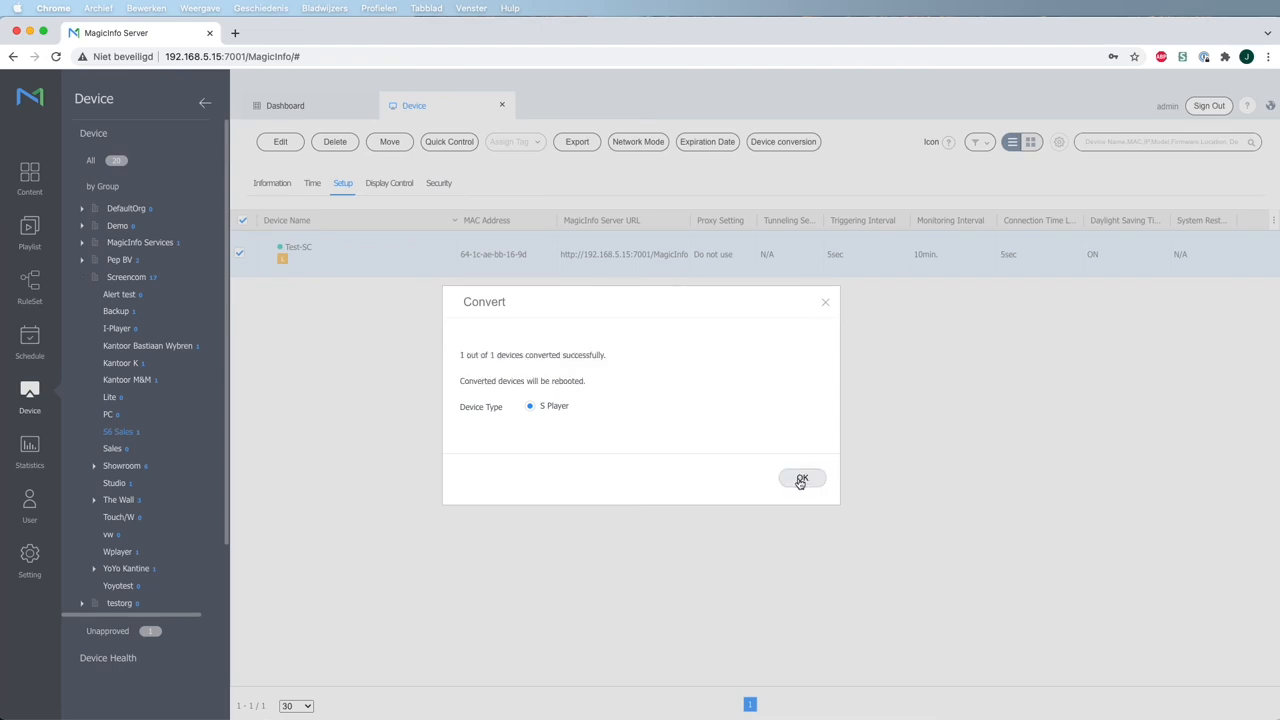
Dismiss the S Player conversion result for Test-SC.
click(802, 478)
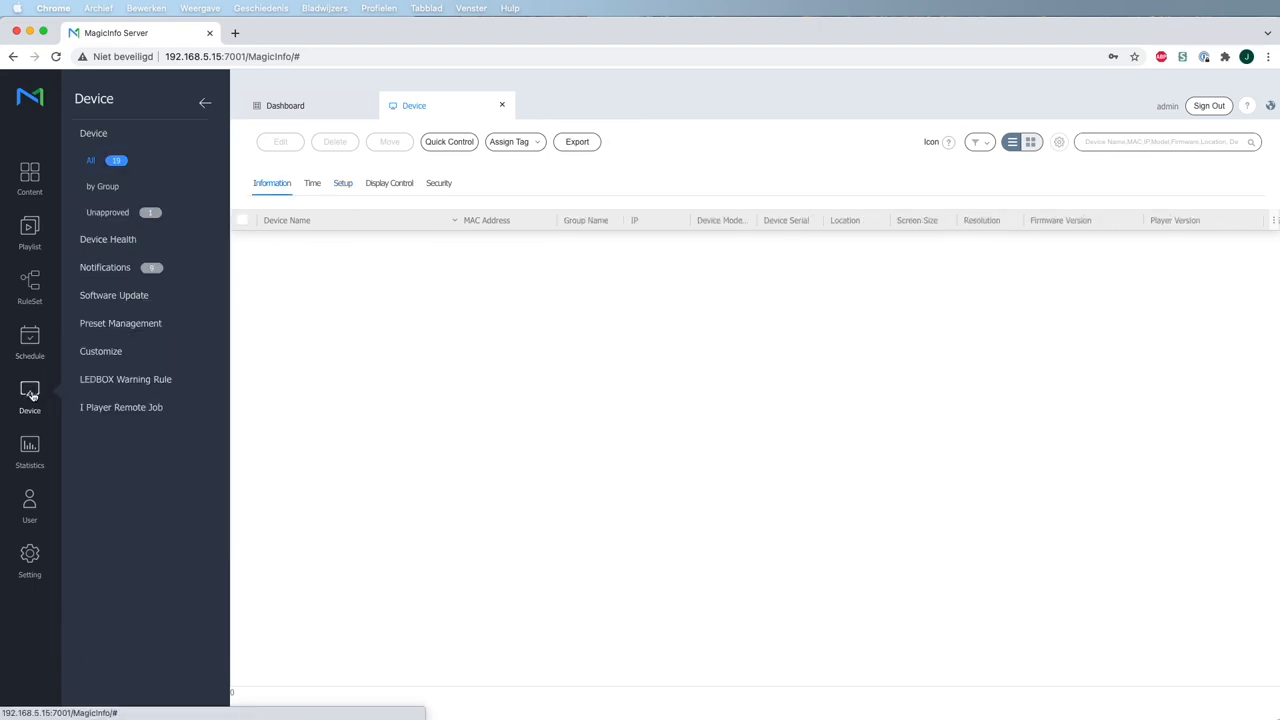
Approve Test-SC from the unapproved list into St Sales and return to the All devices list.
click(90, 160)
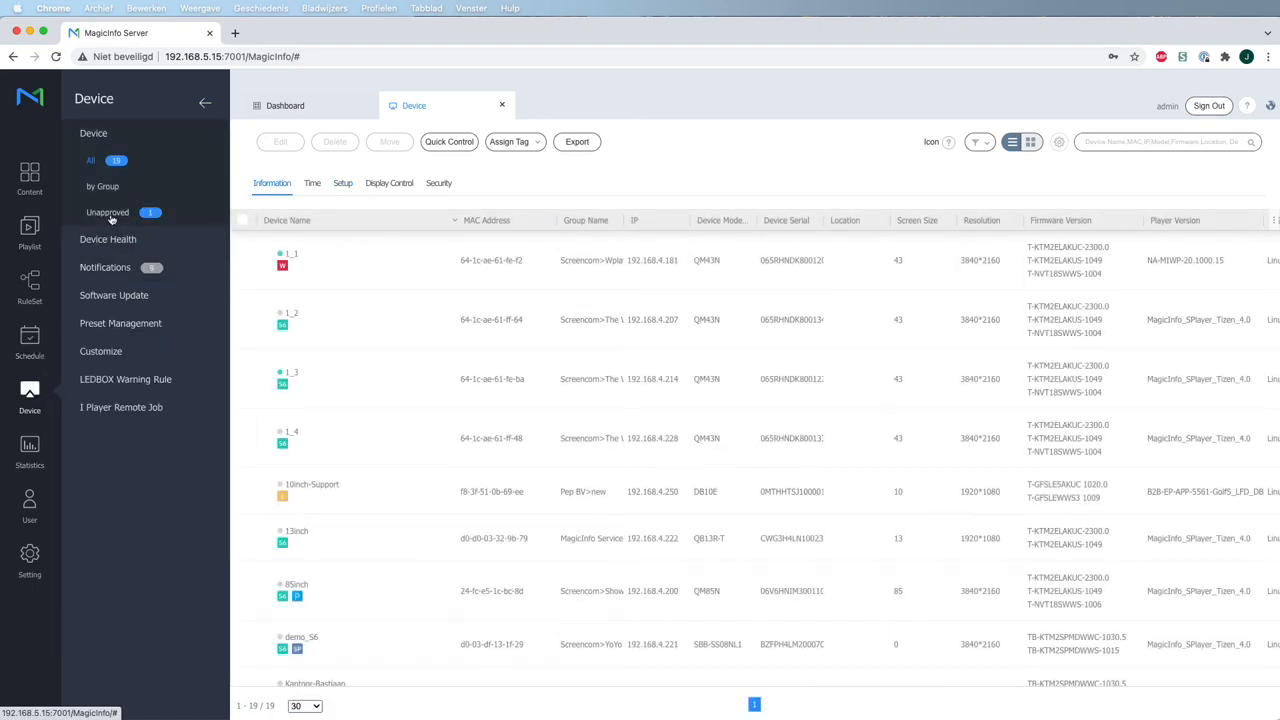
click(108, 212)
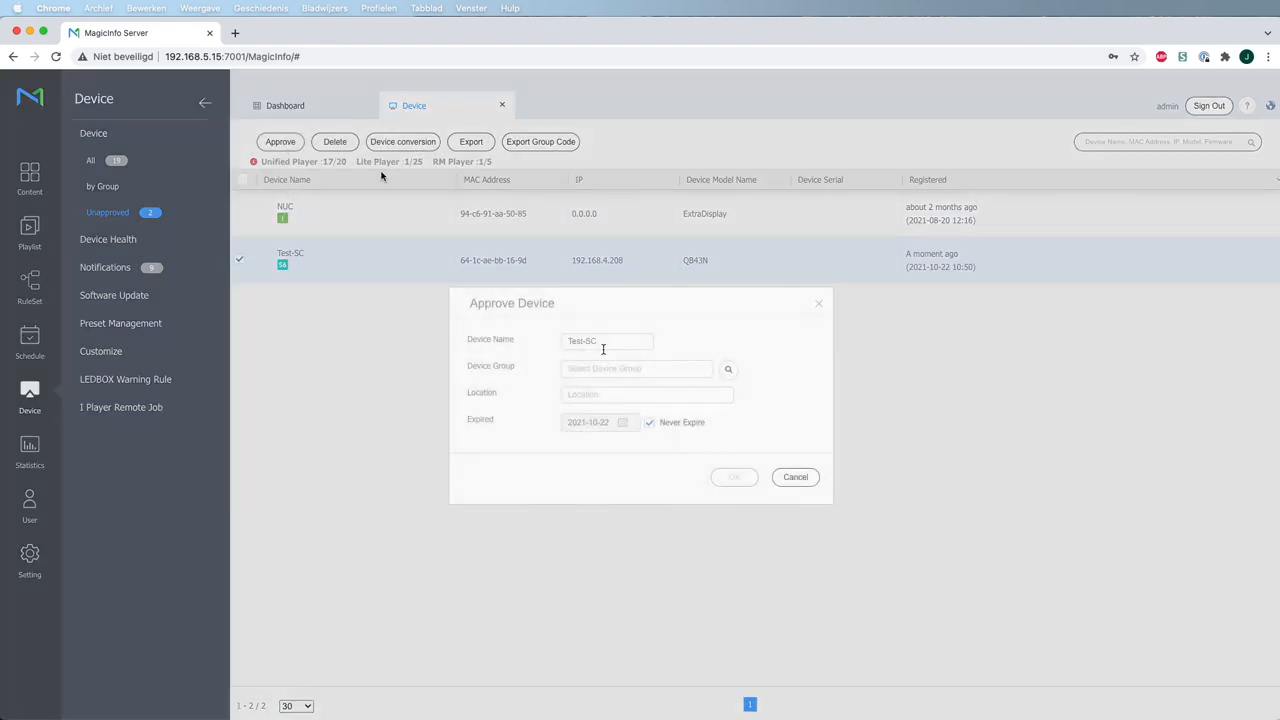
click(728, 368)
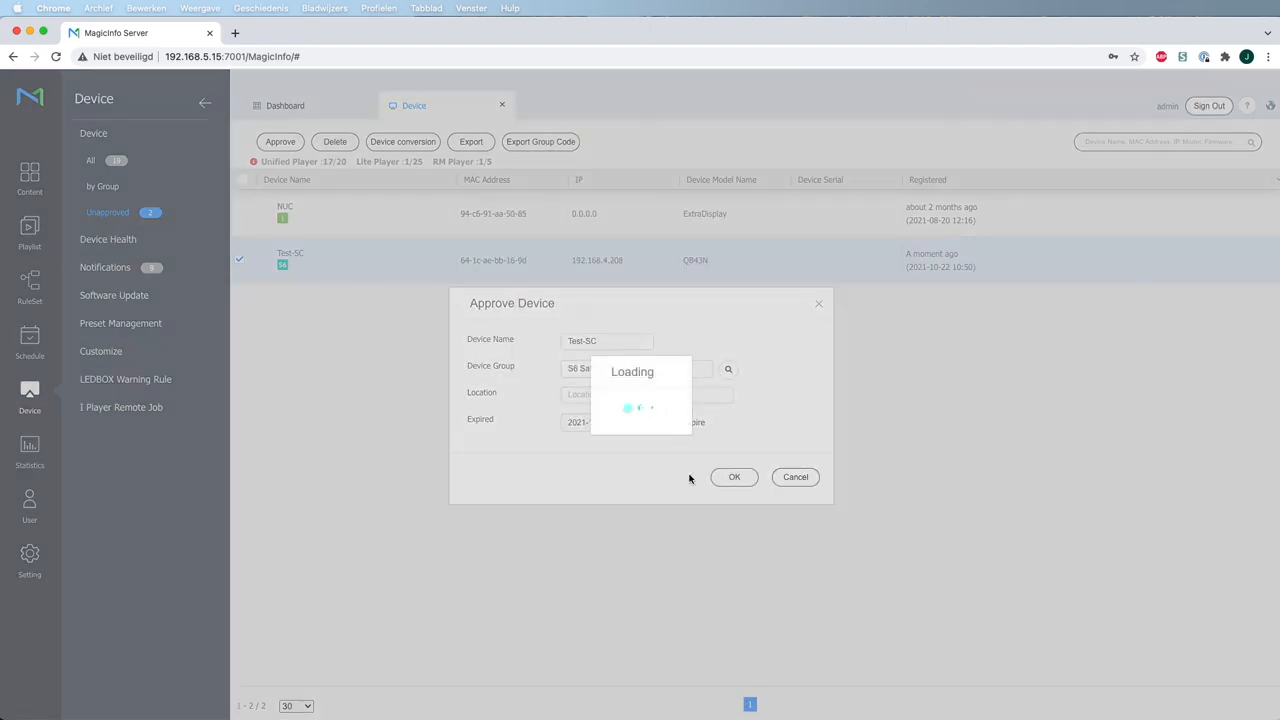
click(734, 476)
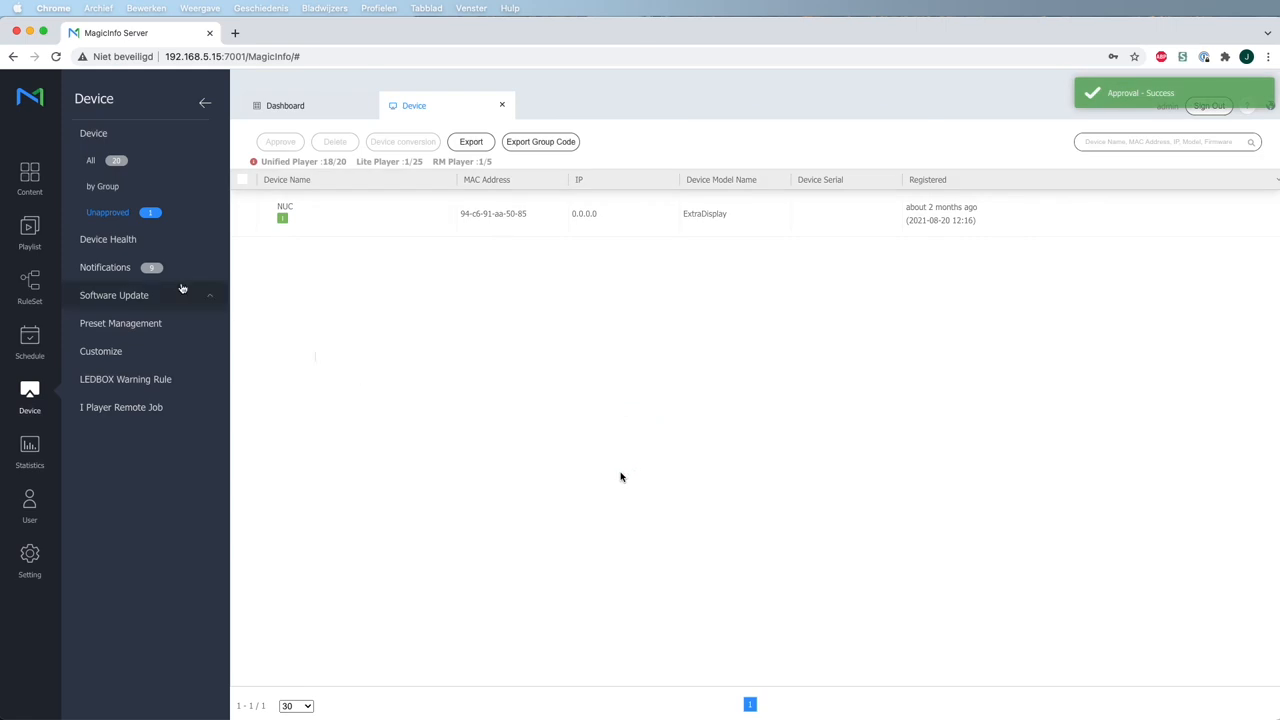
click(90, 160)
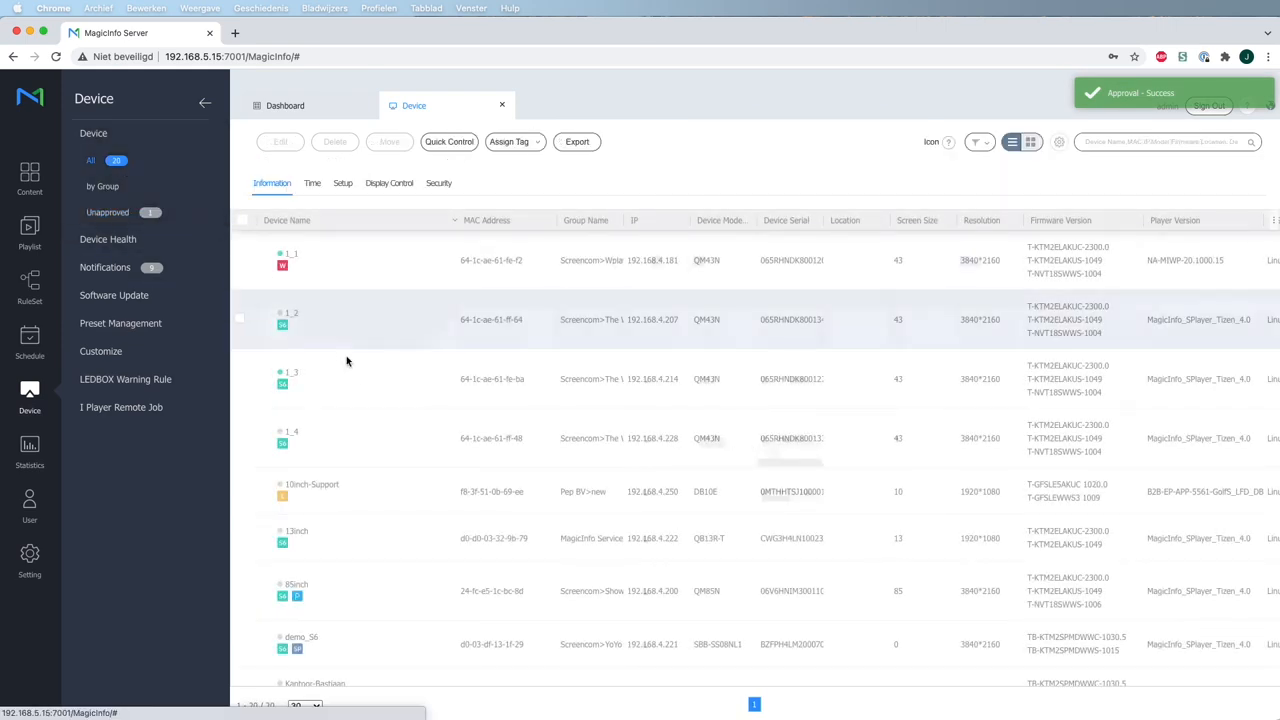